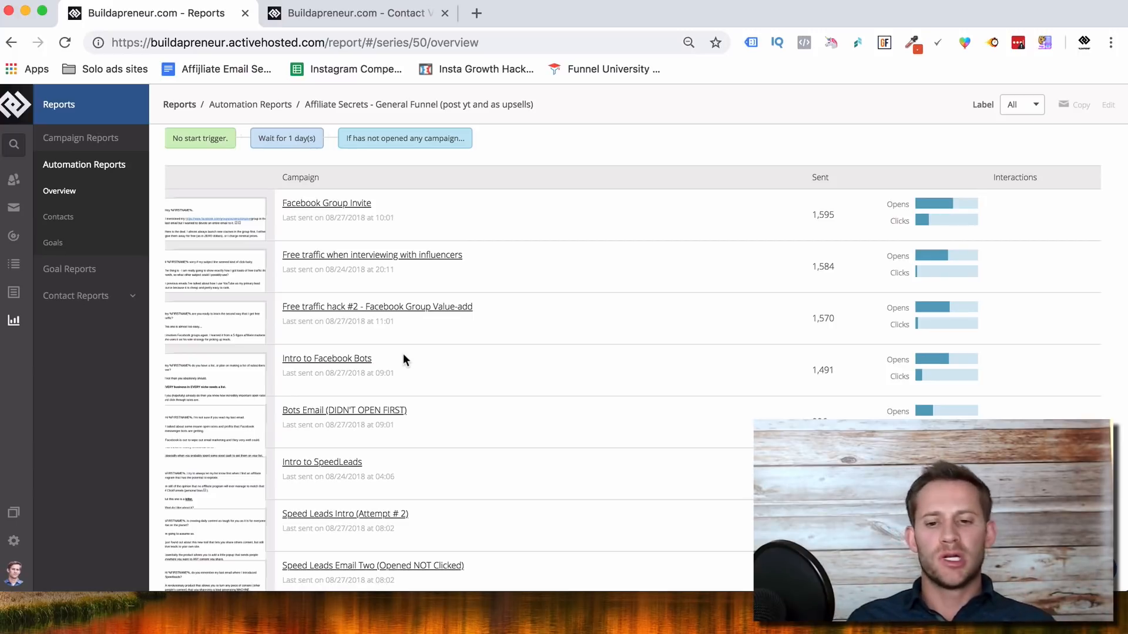
{"action": "mouse_move", "coordinate": [562, 350]}
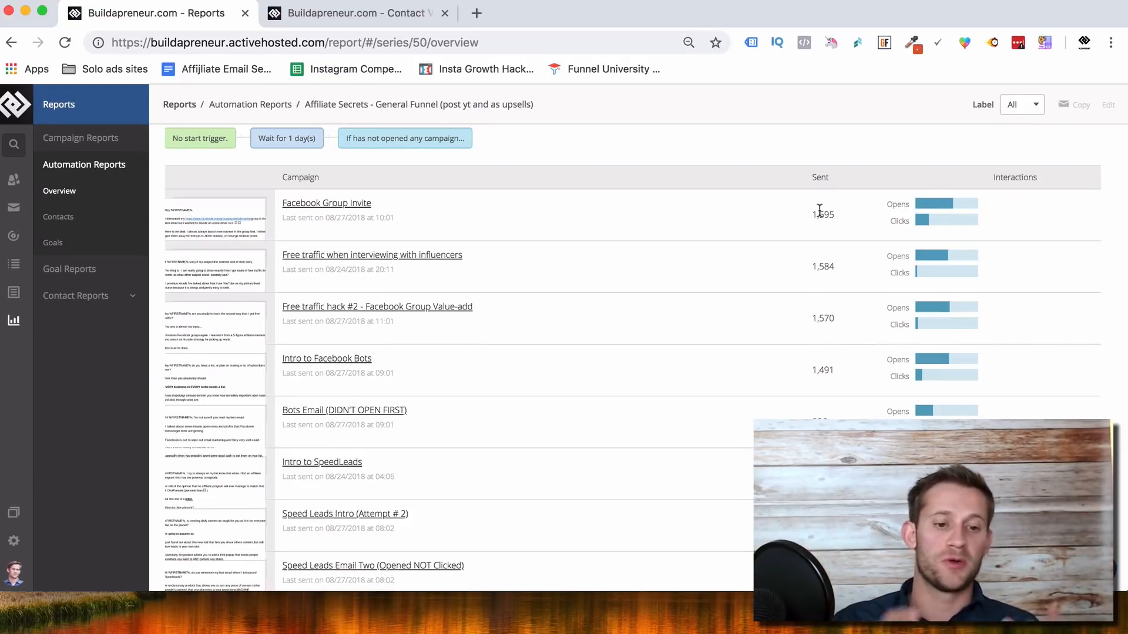
{"action": "mouse_move", "coordinate": [862, 216]}
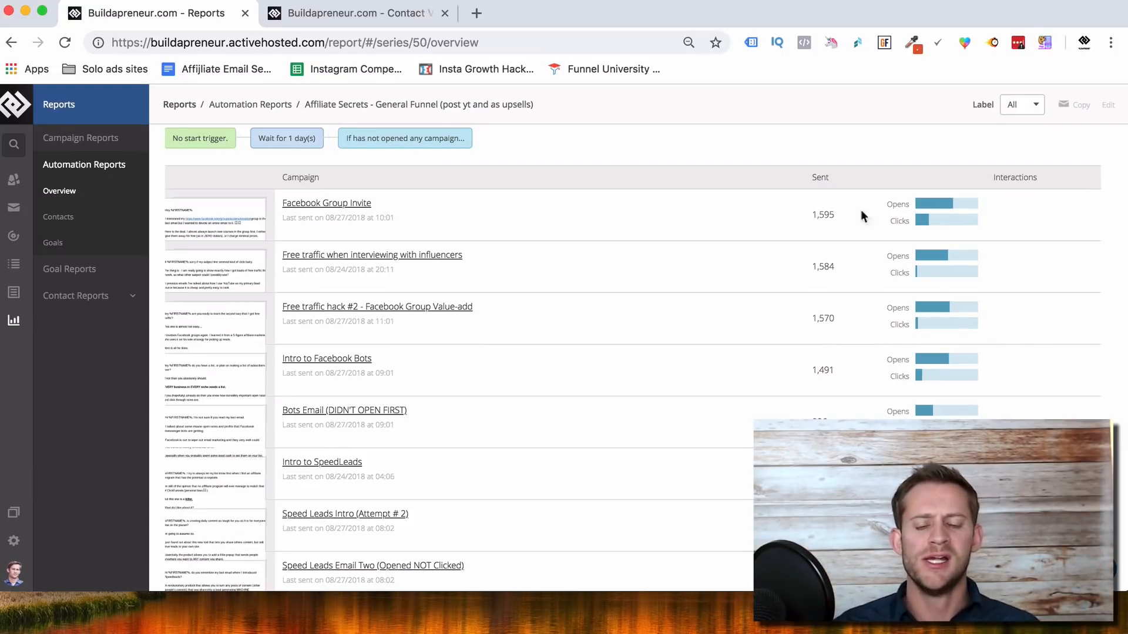
{"action": "mouse_move", "coordinate": [942, 204]}
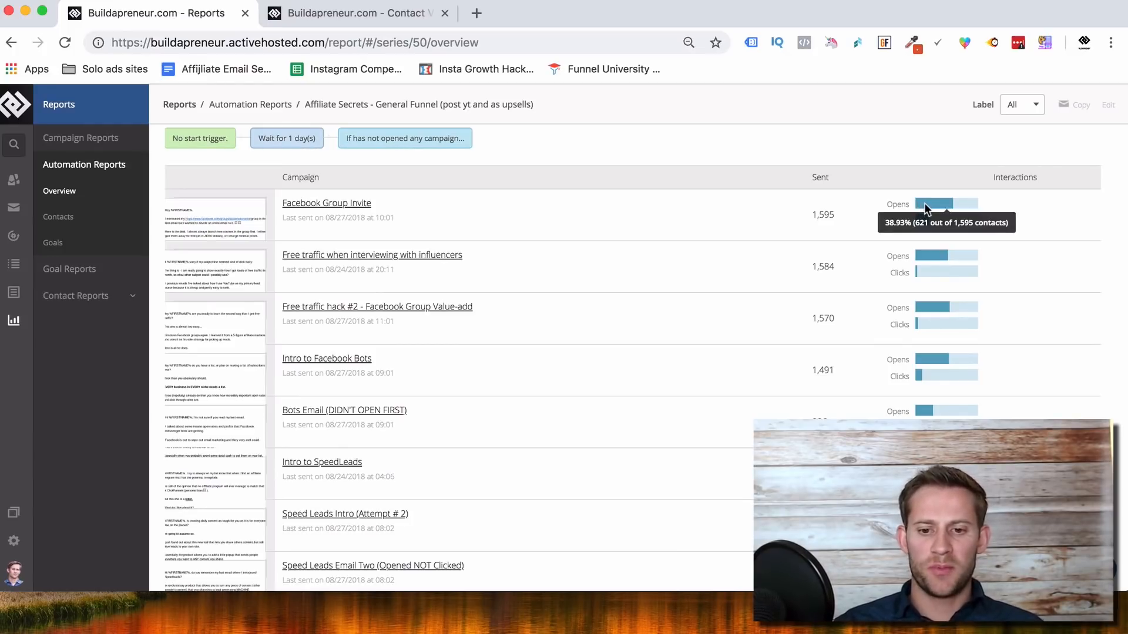
{"action": "mouse_move", "coordinate": [935, 255]}
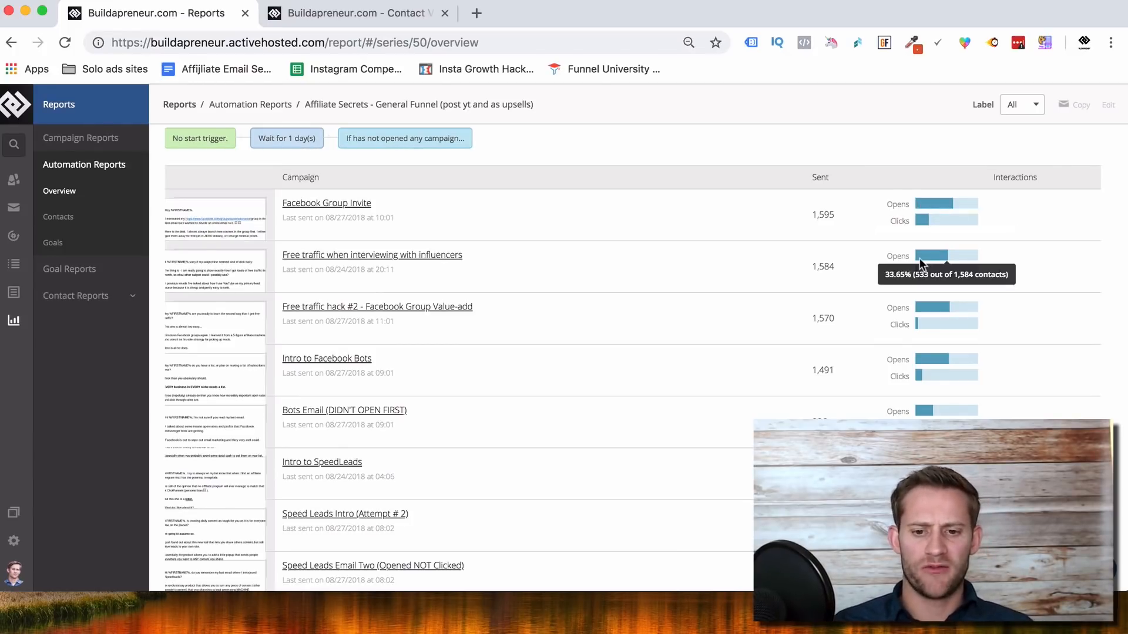
{"action": "mouse_move", "coordinate": [926, 349]}
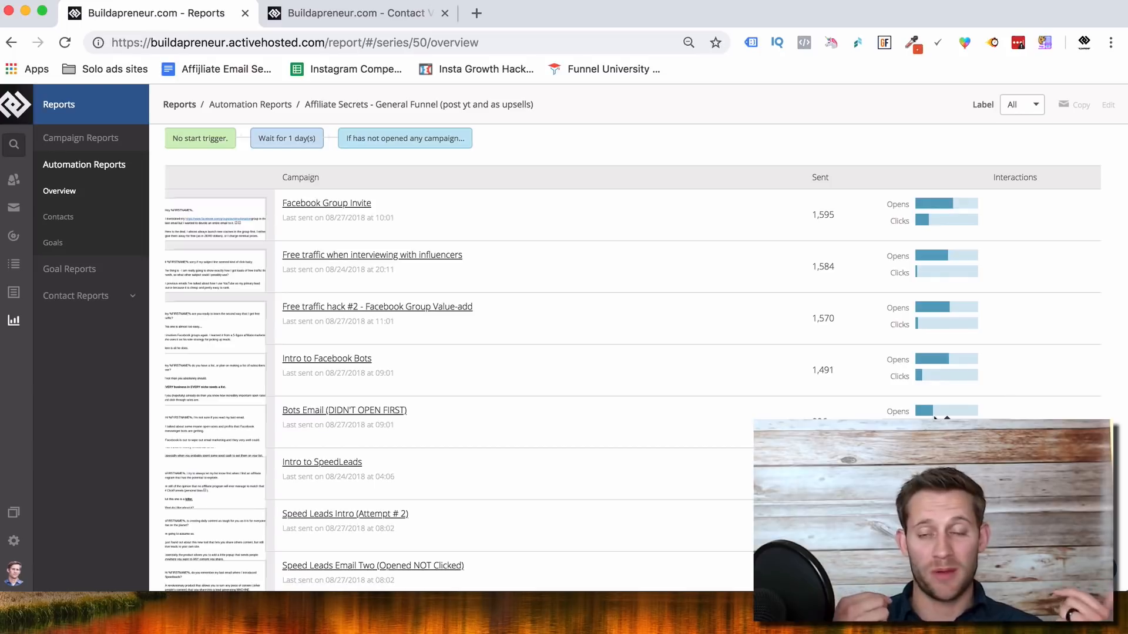
Step: Open the Soap Opera automation's report from the Automation Reports list
{"action": "scroll", "scroll_direction": "down", "scroll_amount": 3}
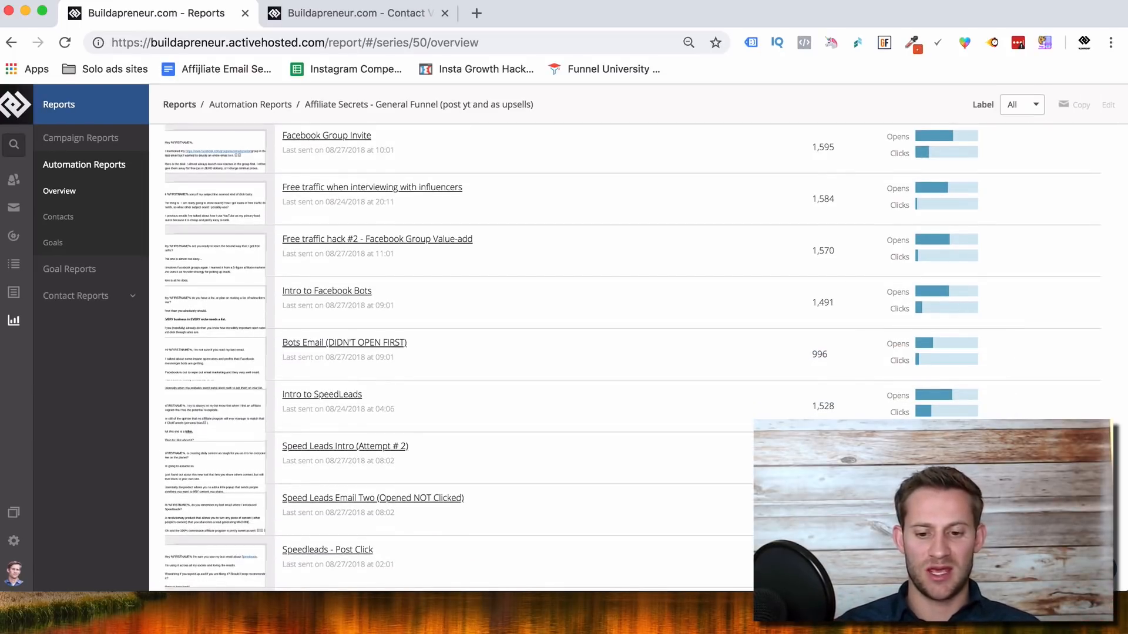
{"action": "scroll", "scroll_direction": "down", "scroll_amount": 3}
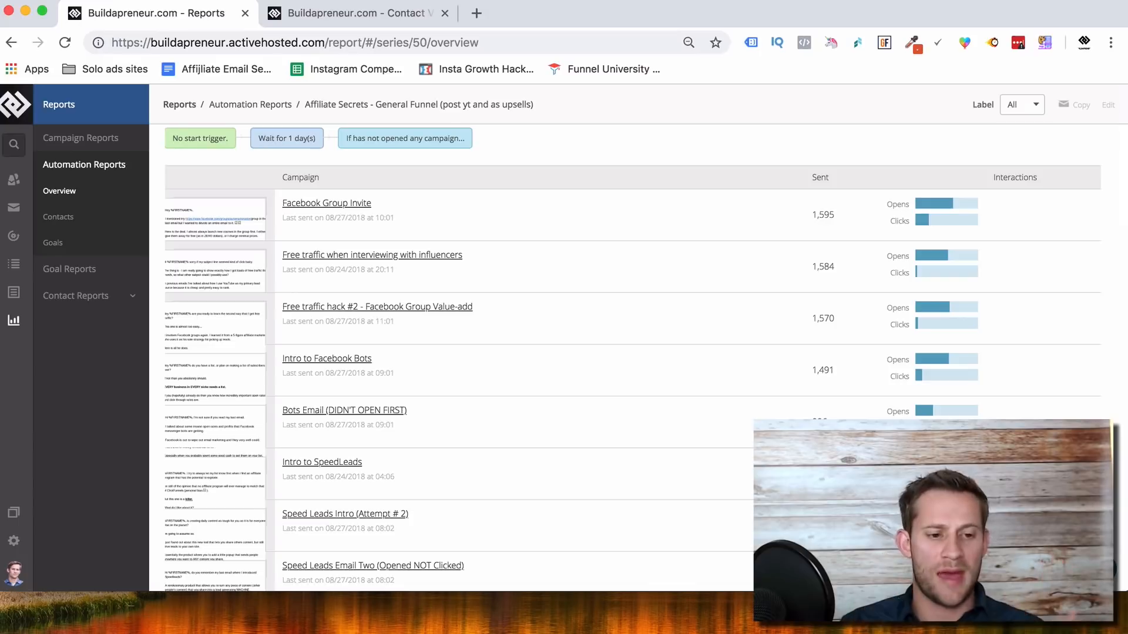
{"action": "mouse_move", "coordinate": [59, 190]}
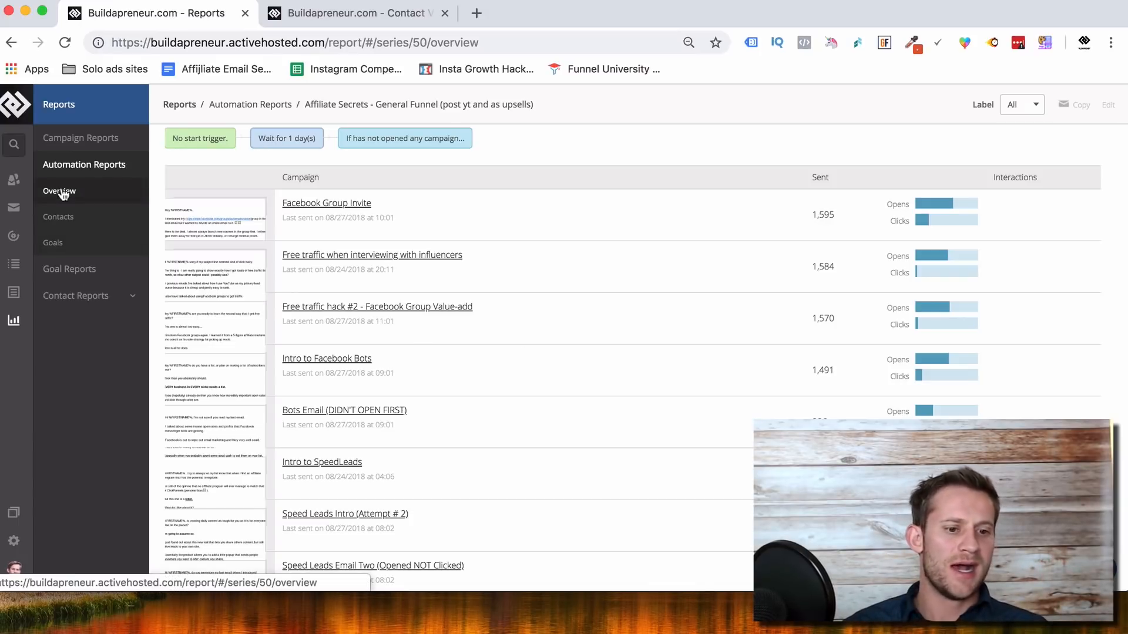
{"action": "mouse_move", "coordinate": [69, 178]}
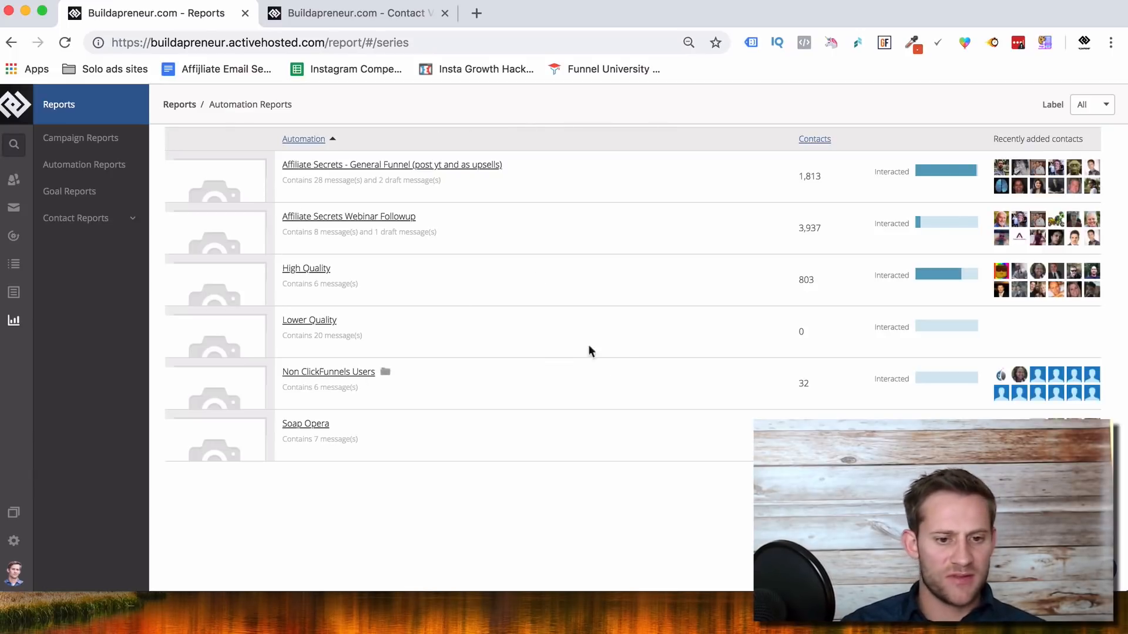
{"action": "mouse_move", "coordinate": [446, 171]}
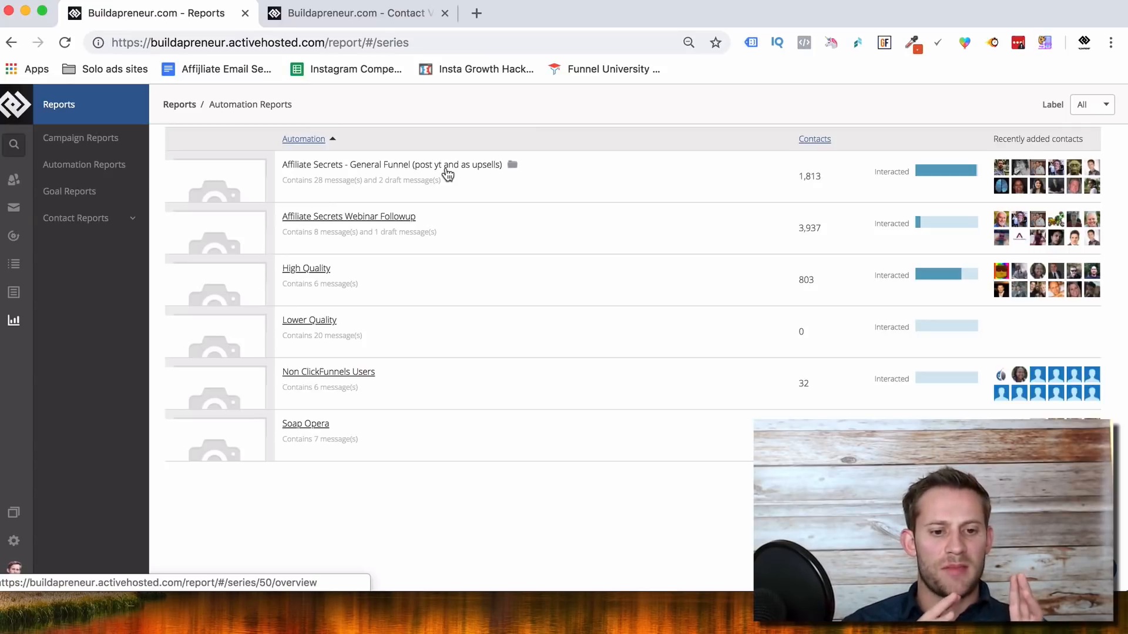
{"action": "left_click", "coordinate": [305, 423]}
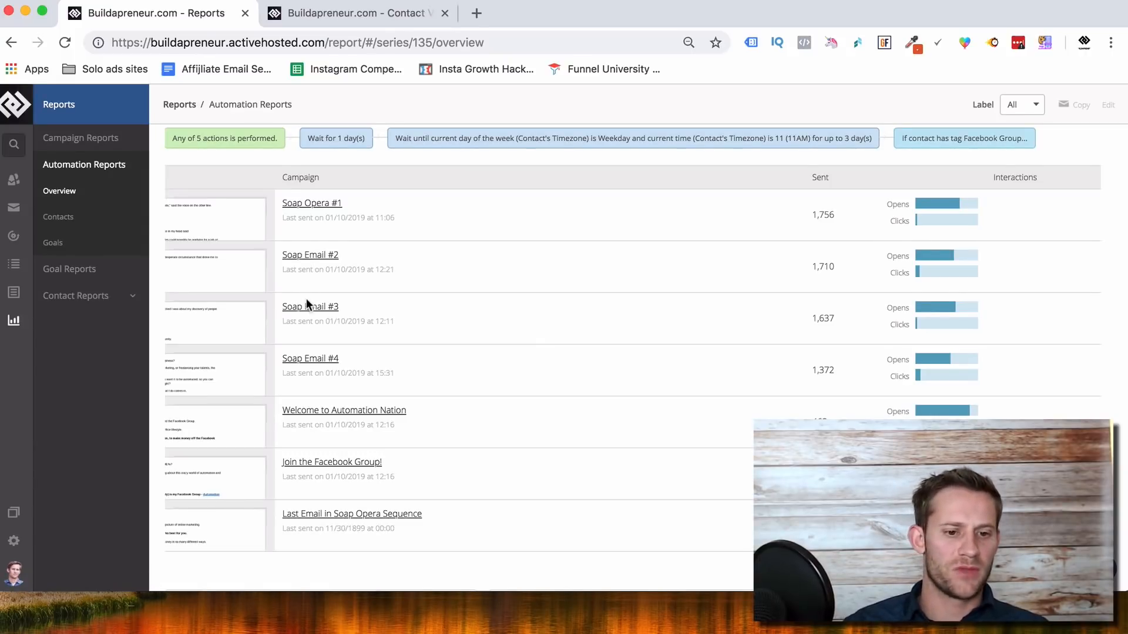
{"action": "mouse_move", "coordinate": [15, 236]}
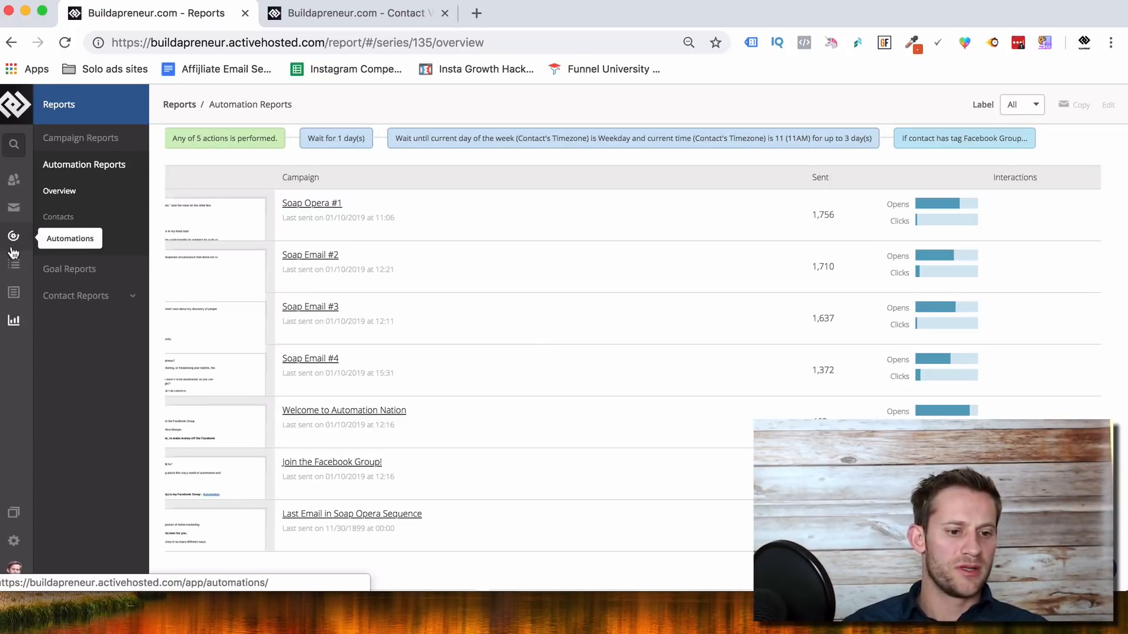
Step: Go to the Automations list and locate the Soap Opera automation
{"action": "left_click", "coordinate": [69, 238]}
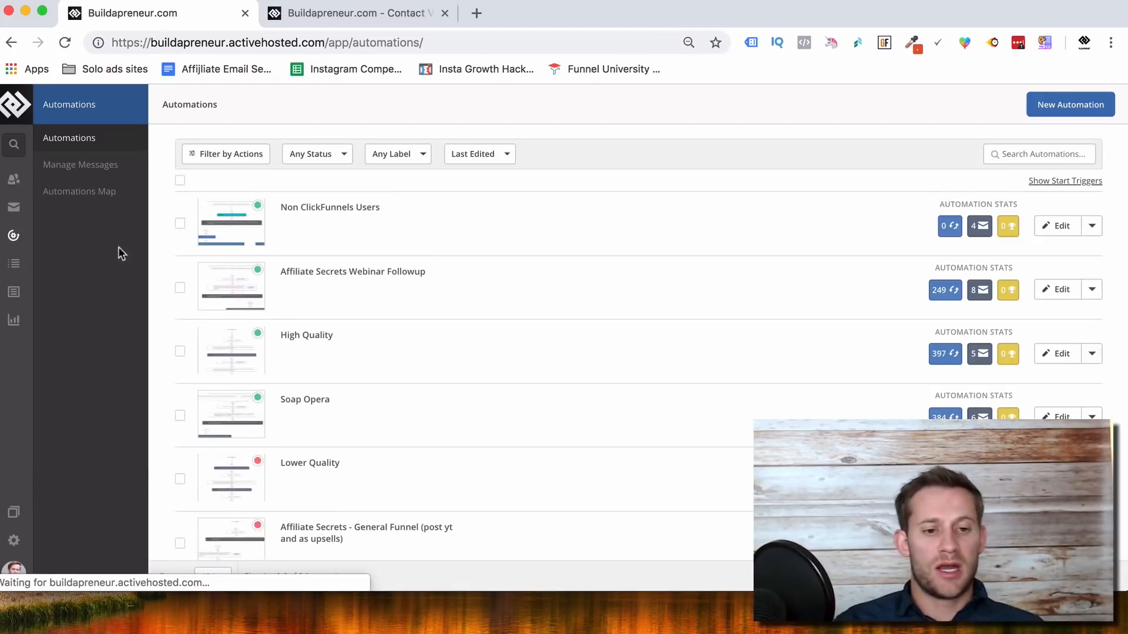
{"action": "scroll", "scroll_direction": "down", "scroll_amount": 3}
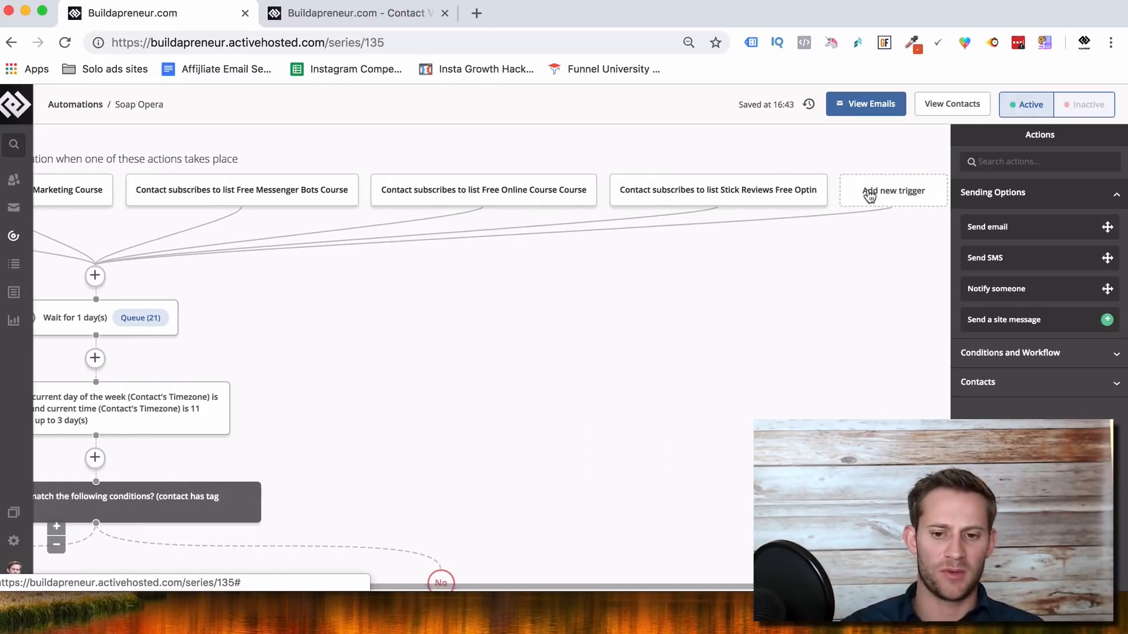
{"action": "left_click", "coordinate": [892, 190]}
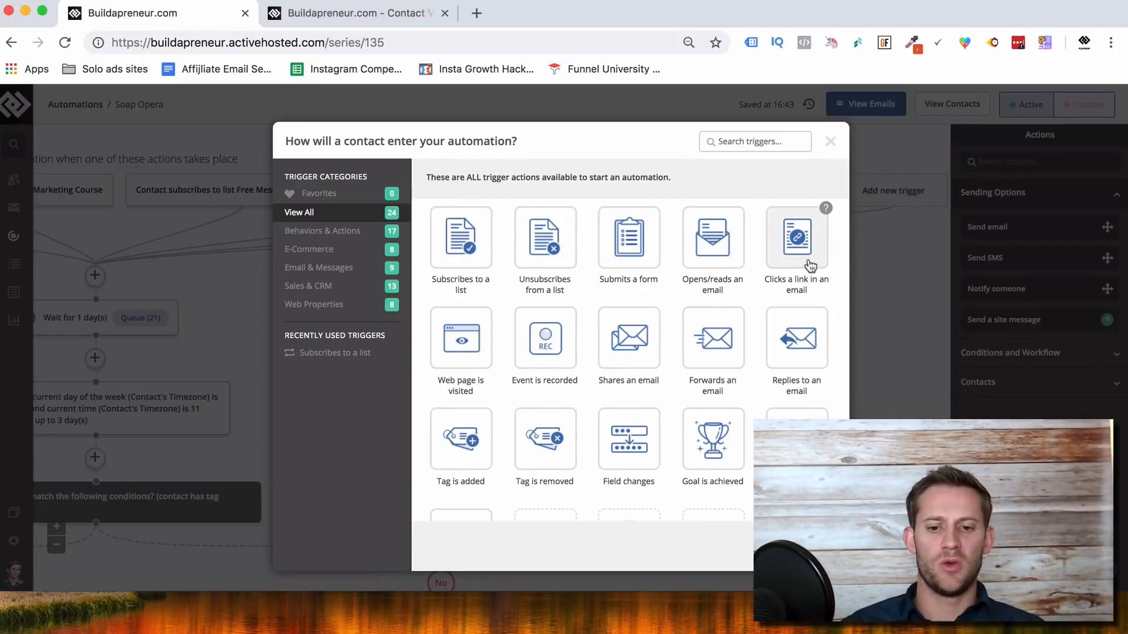
{"action": "mouse_move", "coordinate": [797, 351]}
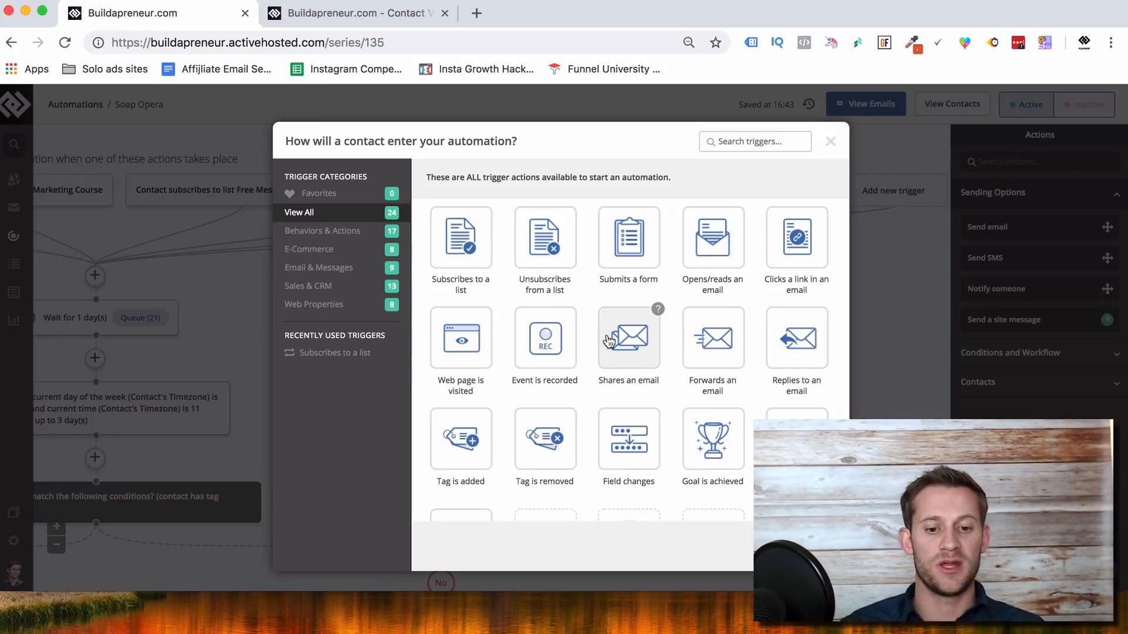
{"action": "scroll", "scroll_direction": "down", "scroll_amount": 3}
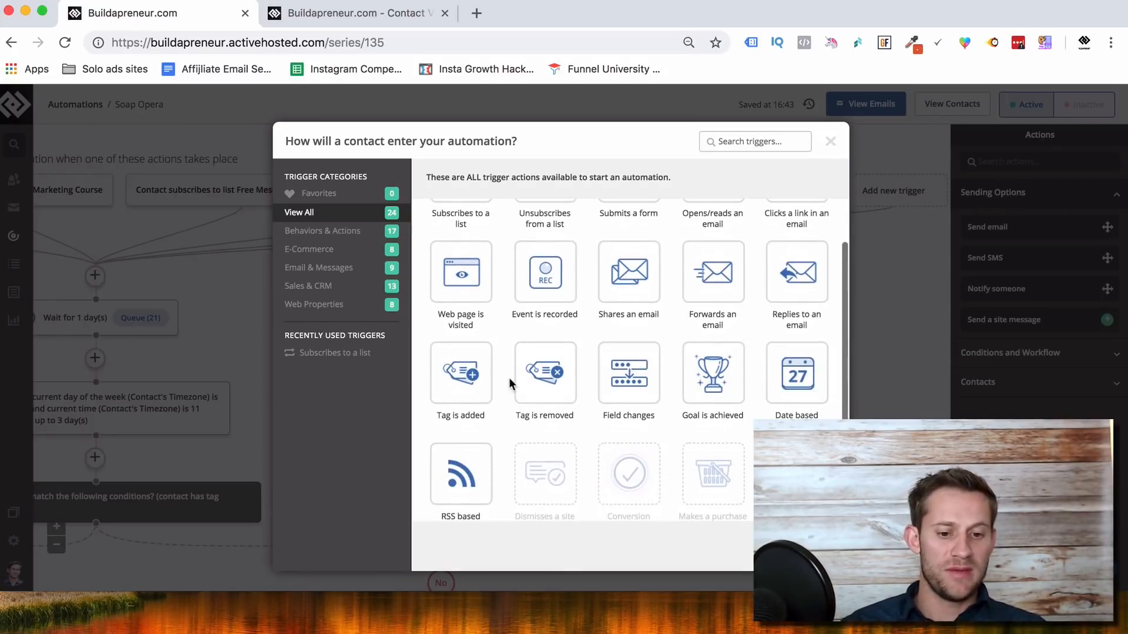
{"action": "scroll", "scroll_direction": "down", "scroll_amount": 3}
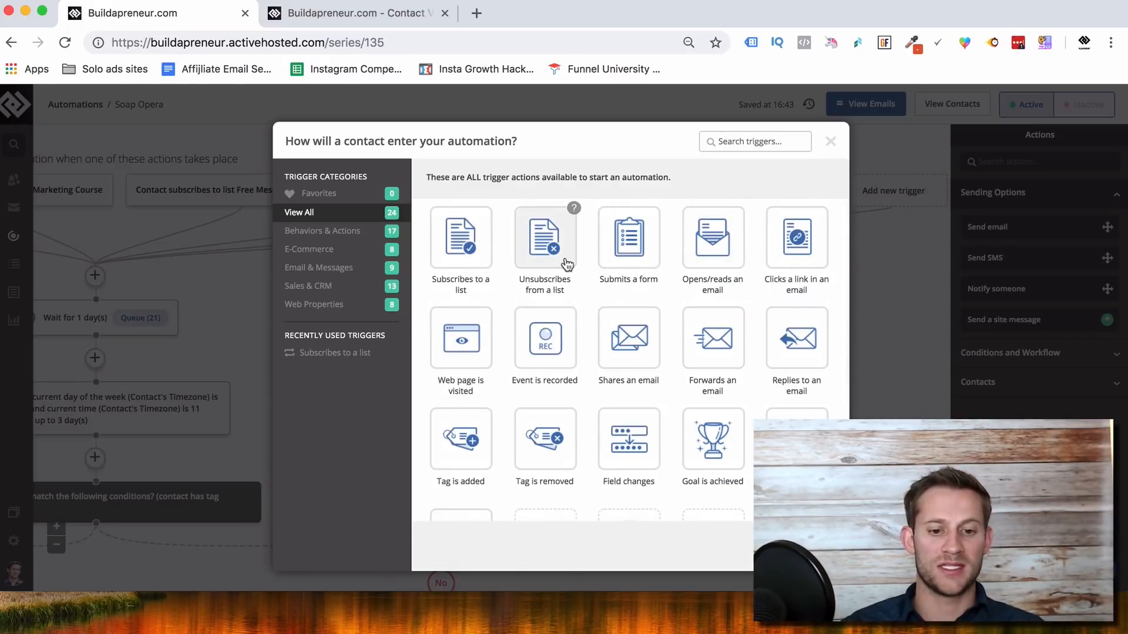
{"action": "left_click", "coordinate": [830, 141]}
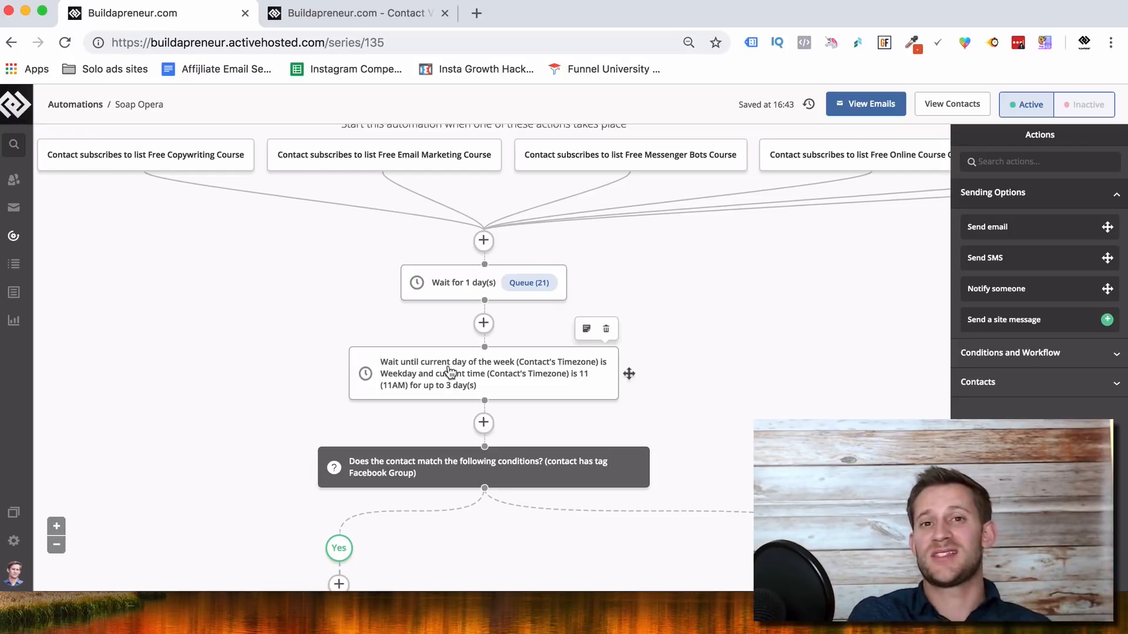
{"action": "mouse_move", "coordinate": [503, 350]}
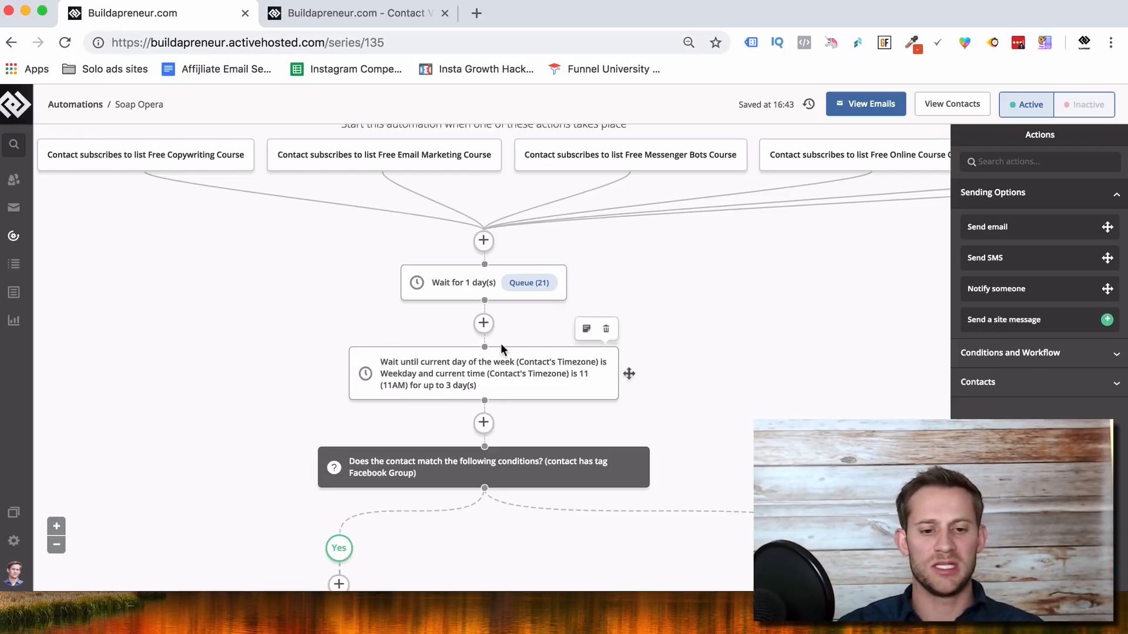
{"action": "left_click", "coordinate": [483, 323]}
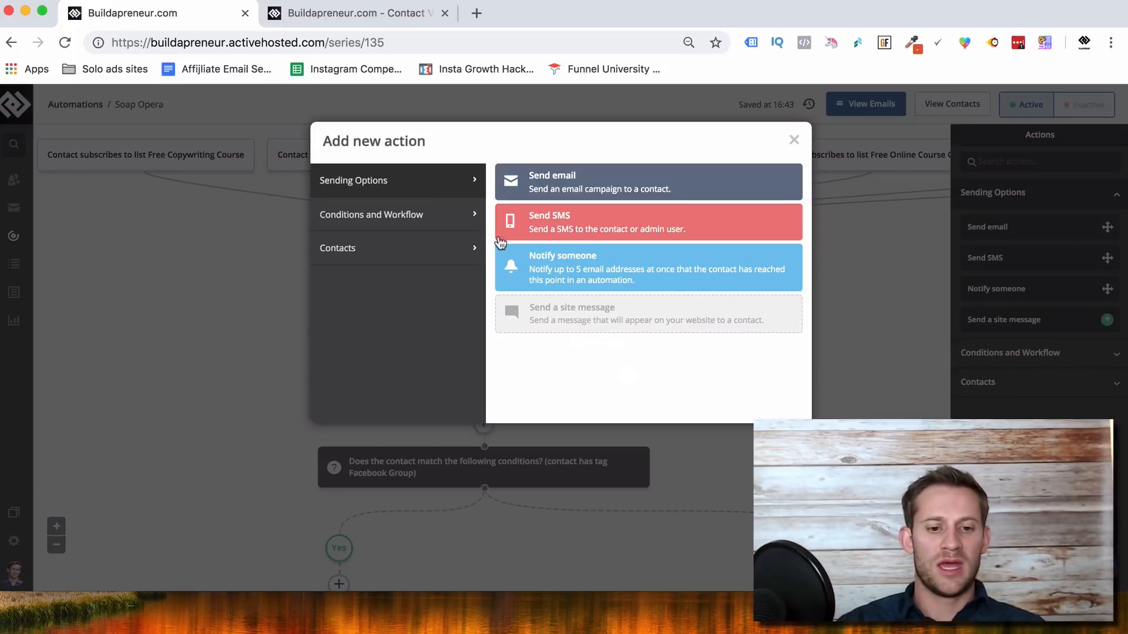
{"action": "left_click", "coordinate": [371, 214]}
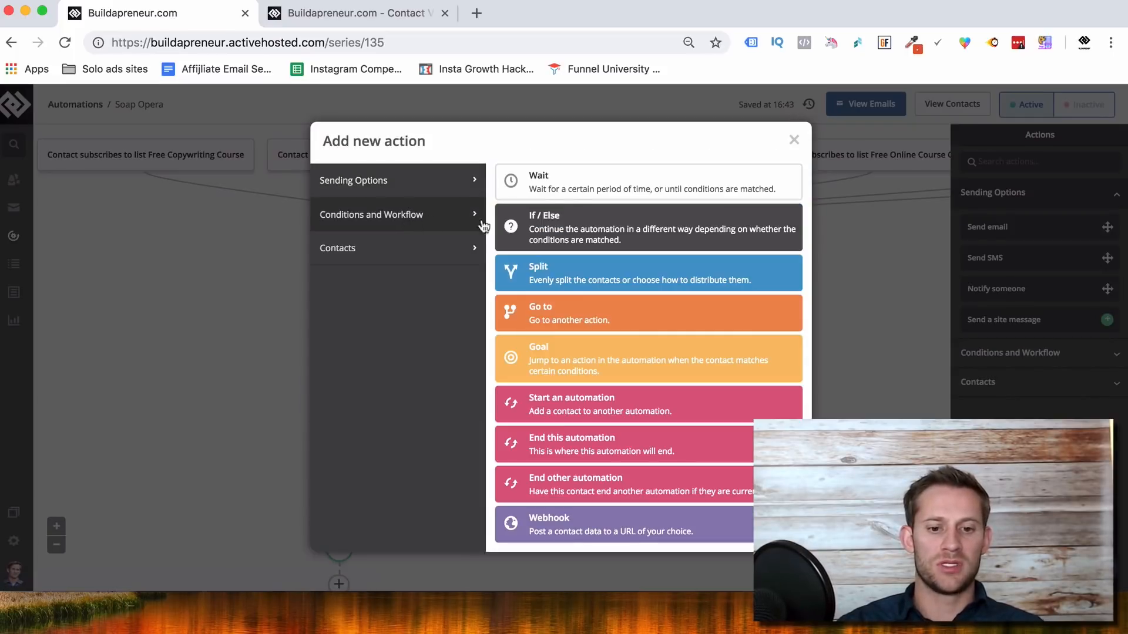
{"action": "left_click", "coordinate": [794, 140]}
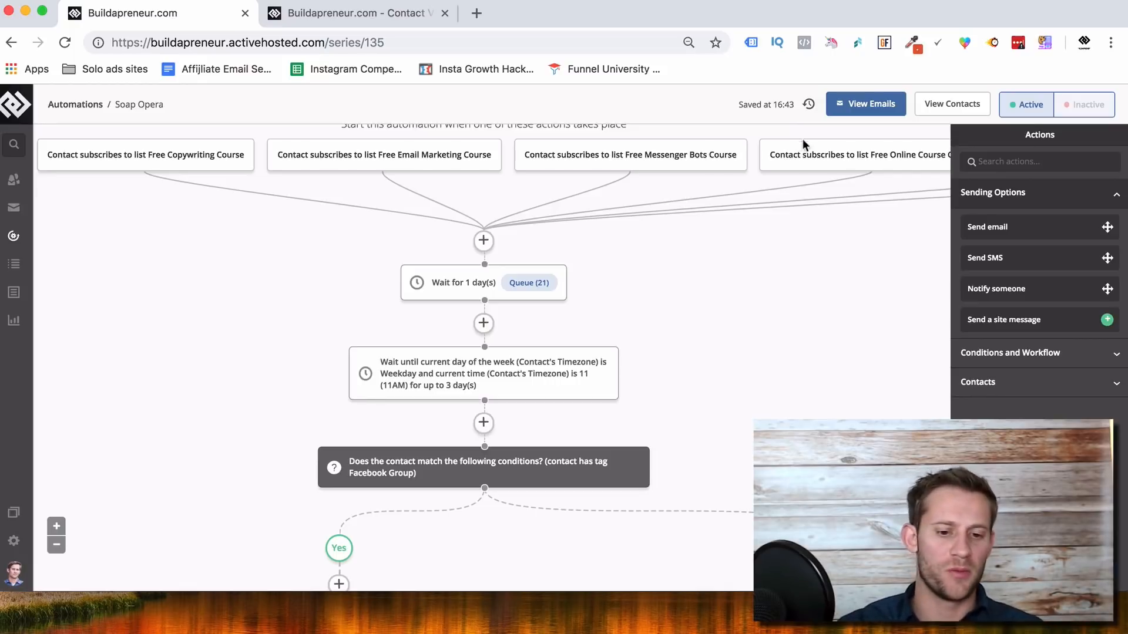
{"action": "scroll", "scroll_direction": "down", "scroll_amount": 3}
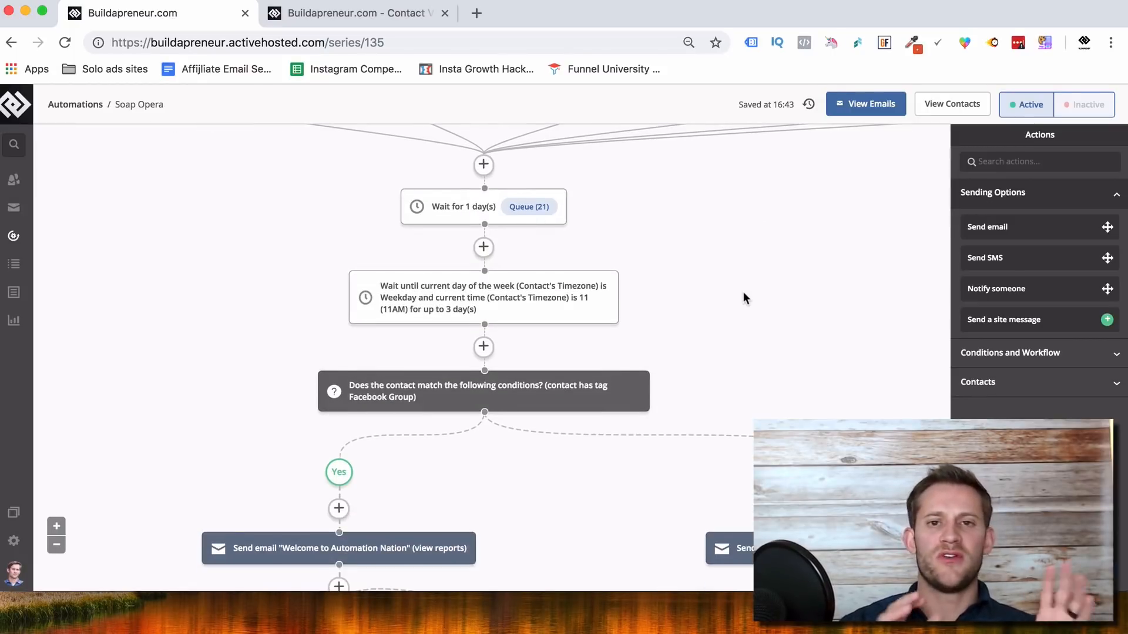
{"action": "scroll", "scroll_direction": "down", "scroll_amount": 3}
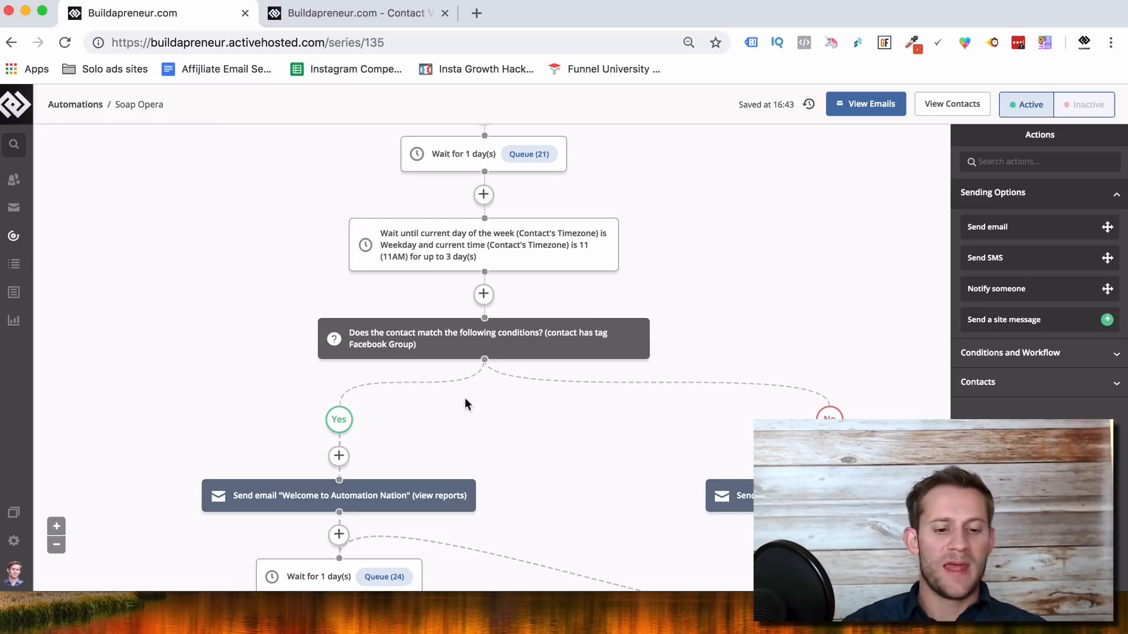
{"action": "scroll", "scroll_direction": "down", "scroll_amount": 3}
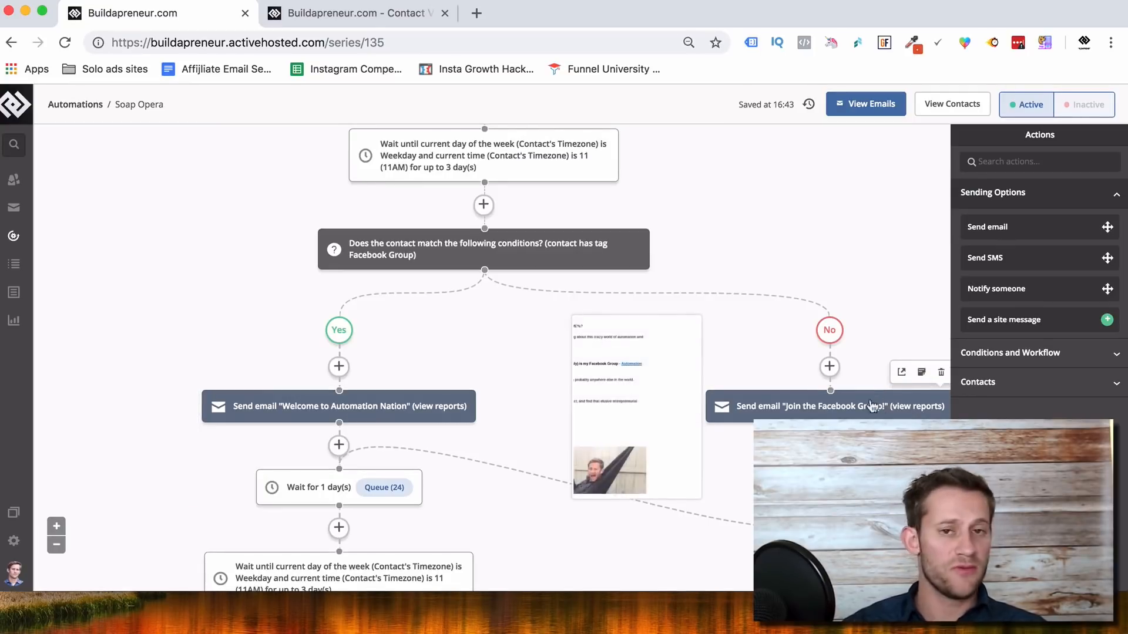
{"action": "scroll", "scroll_direction": "down", "scroll_amount": 3}
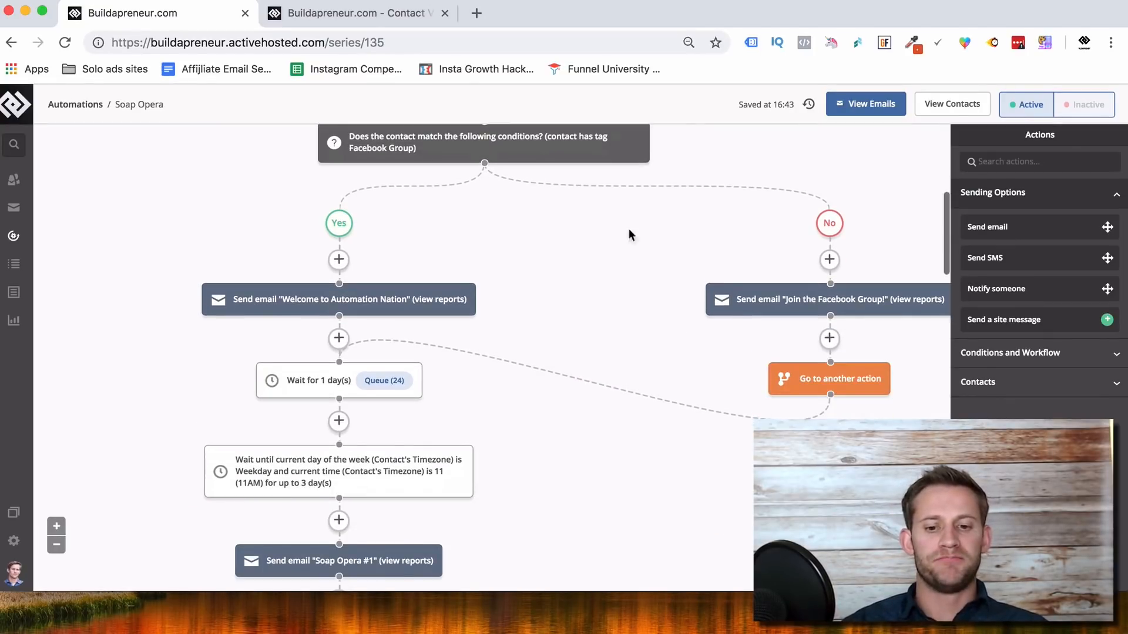
{"action": "scroll", "scroll_direction": "down", "scroll_amount": 3}
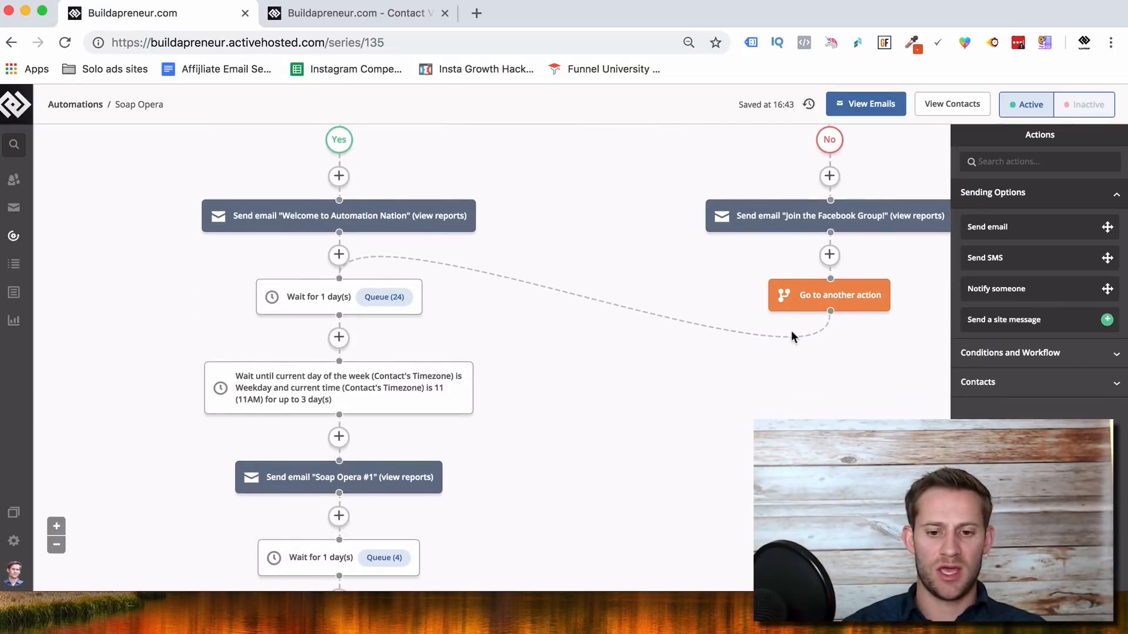
{"action": "scroll", "scroll_direction": "down", "scroll_amount": 3}
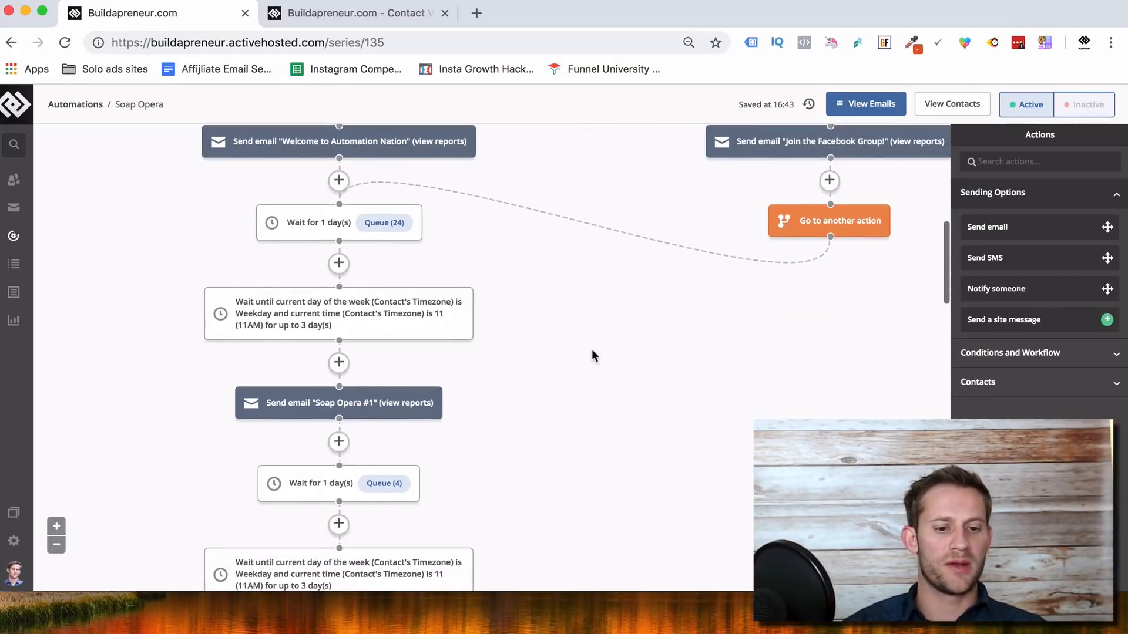
{"action": "scroll", "scroll_direction": "down", "scroll_amount": 3}
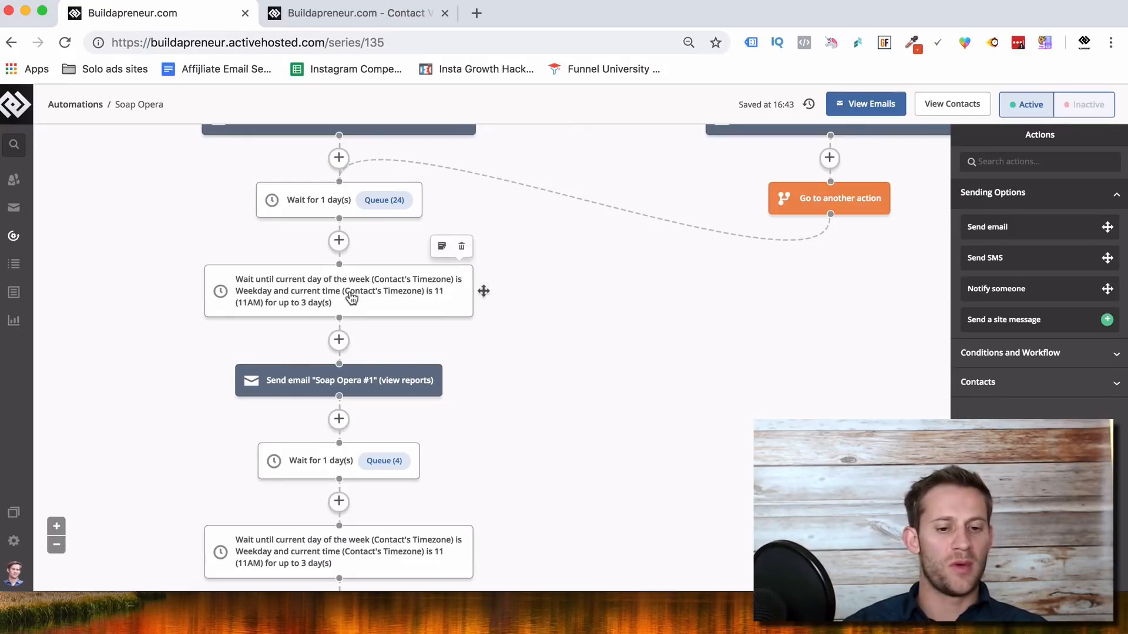
{"action": "scroll", "scroll_direction": "down", "scroll_amount": 3}
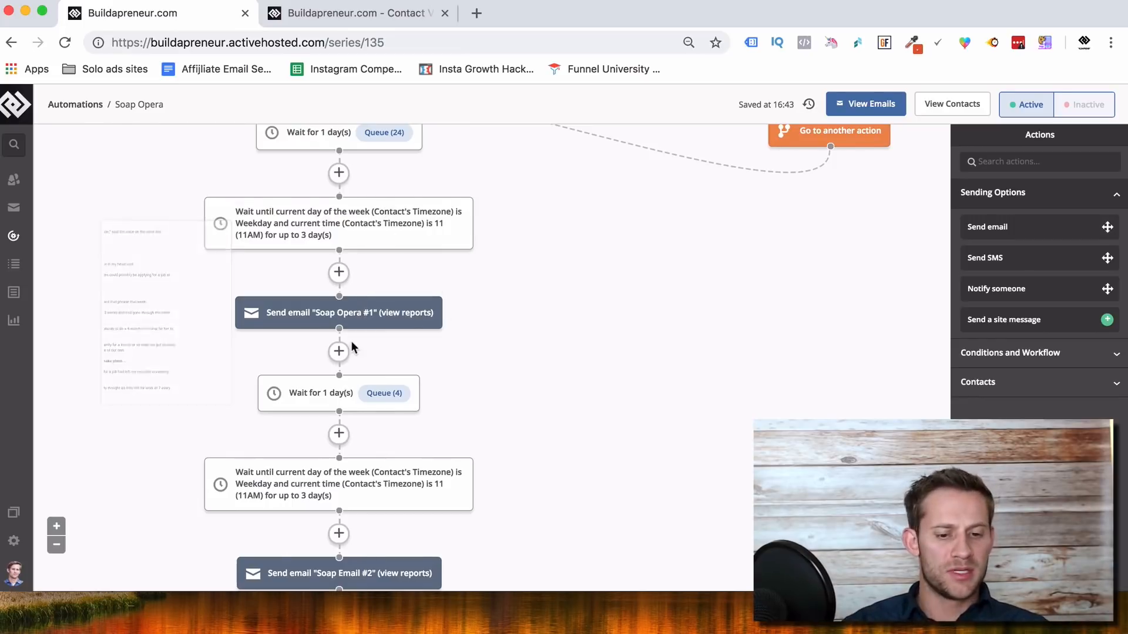
{"action": "scroll", "scroll_direction": "down", "scroll_amount": 3}
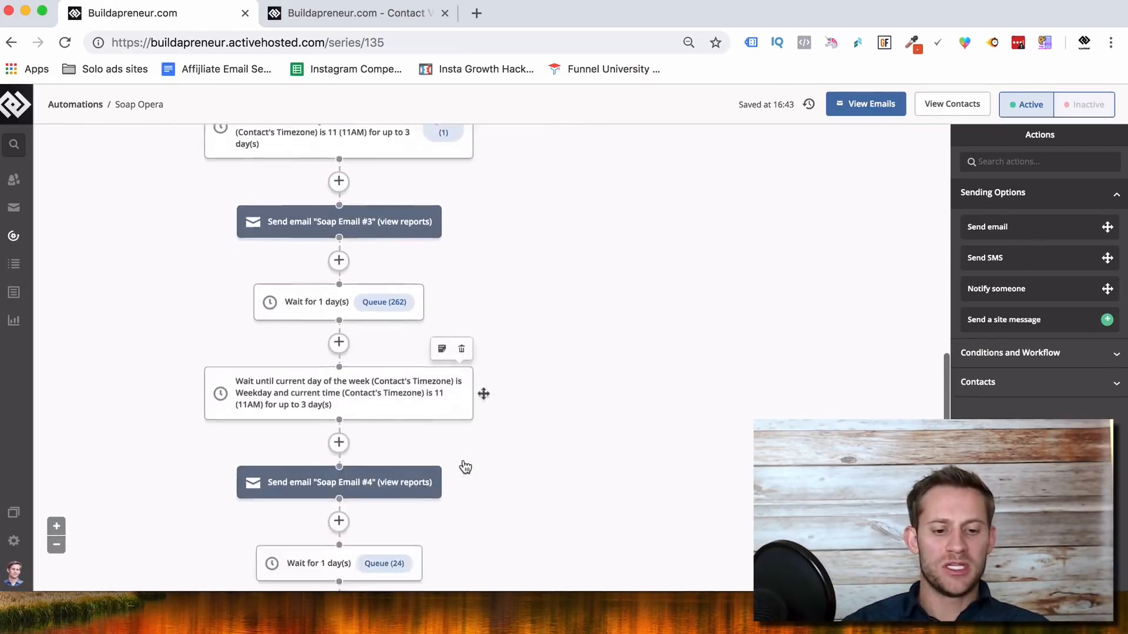
{"action": "scroll", "scroll_direction": "down", "scroll_amount": 3}
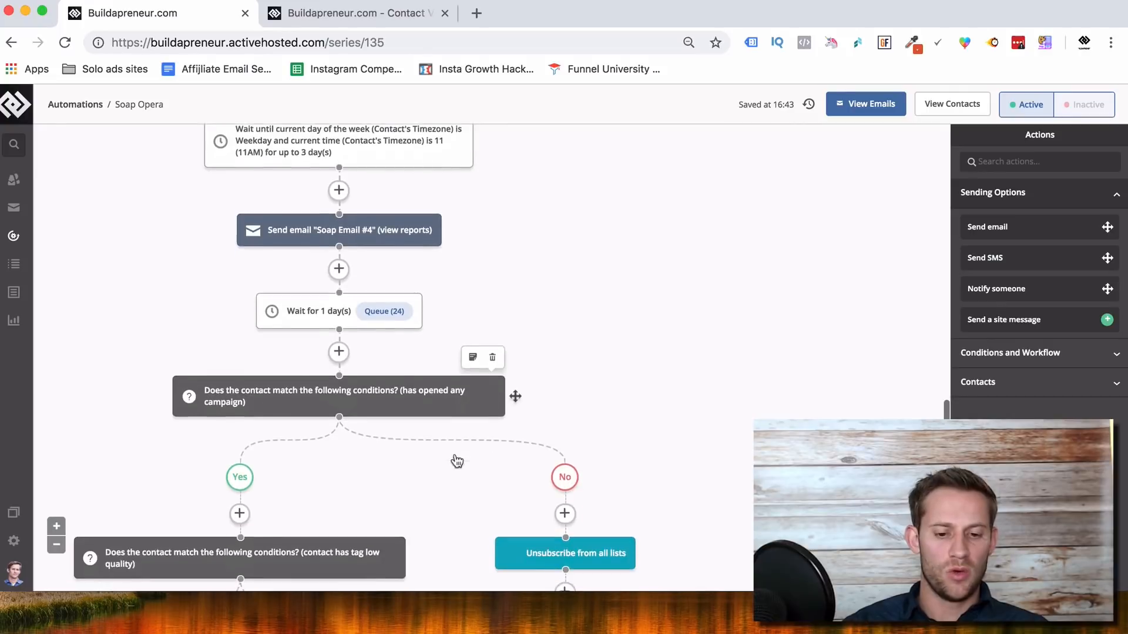
{"action": "scroll", "scroll_direction": "down", "scroll_amount": 3}
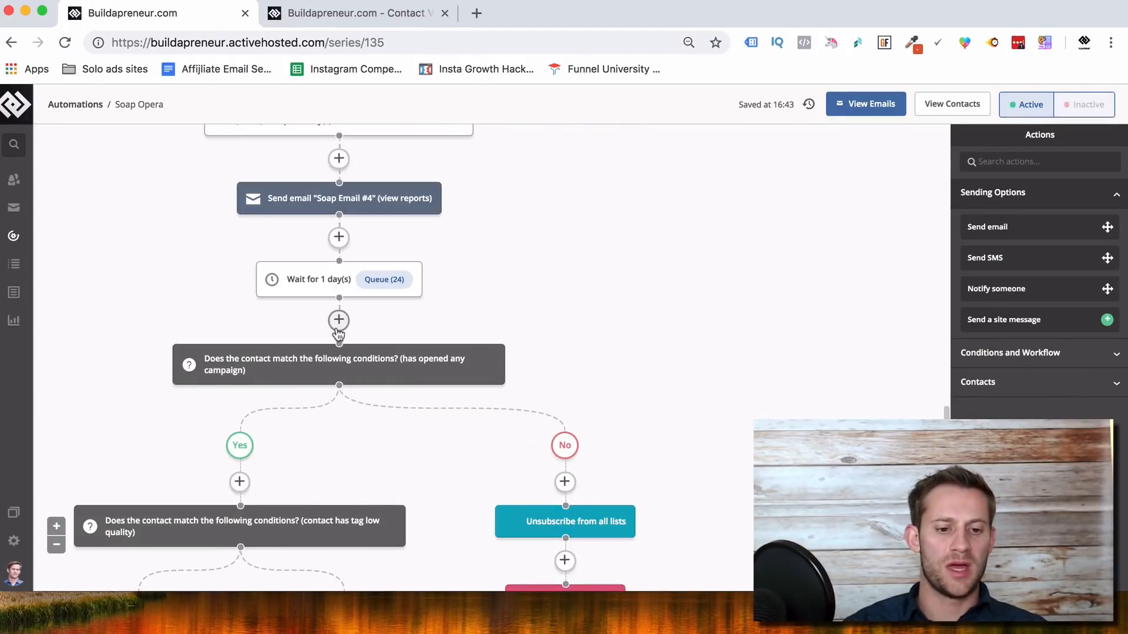
{"action": "left_click", "coordinate": [338, 320]}
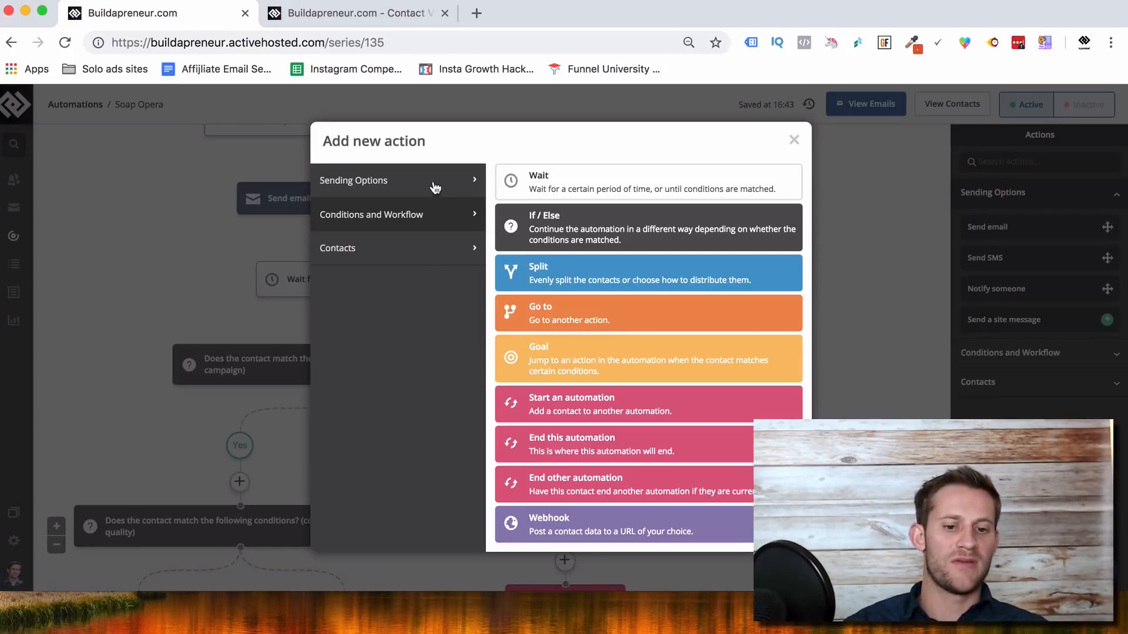
{"action": "mouse_move", "coordinate": [372, 206]}
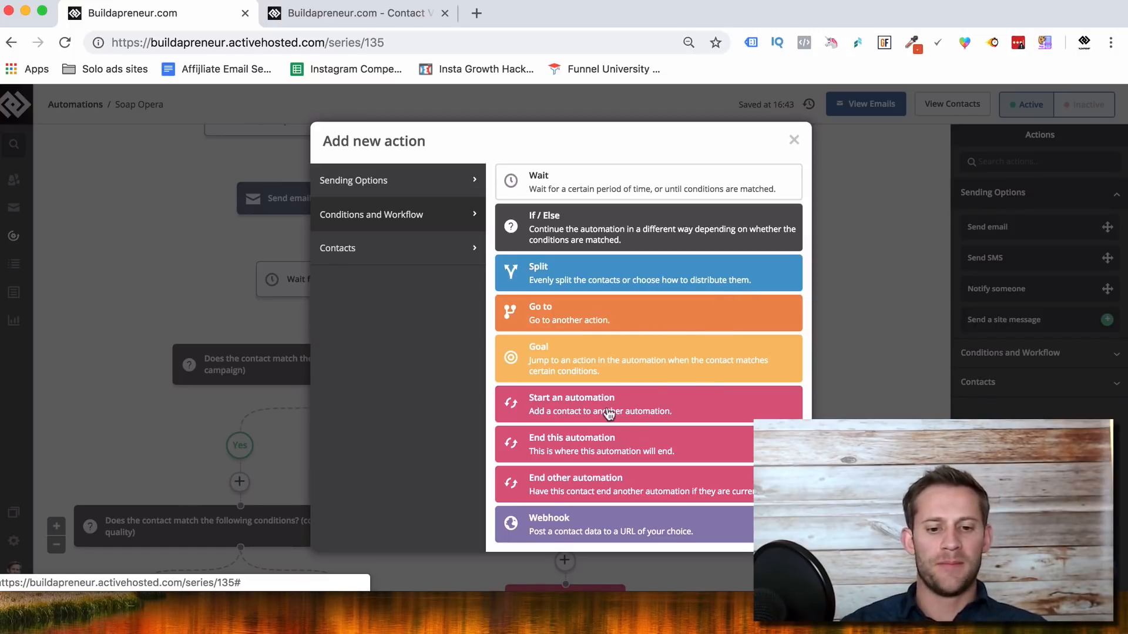
{"action": "mouse_move", "coordinate": [372, 210]}
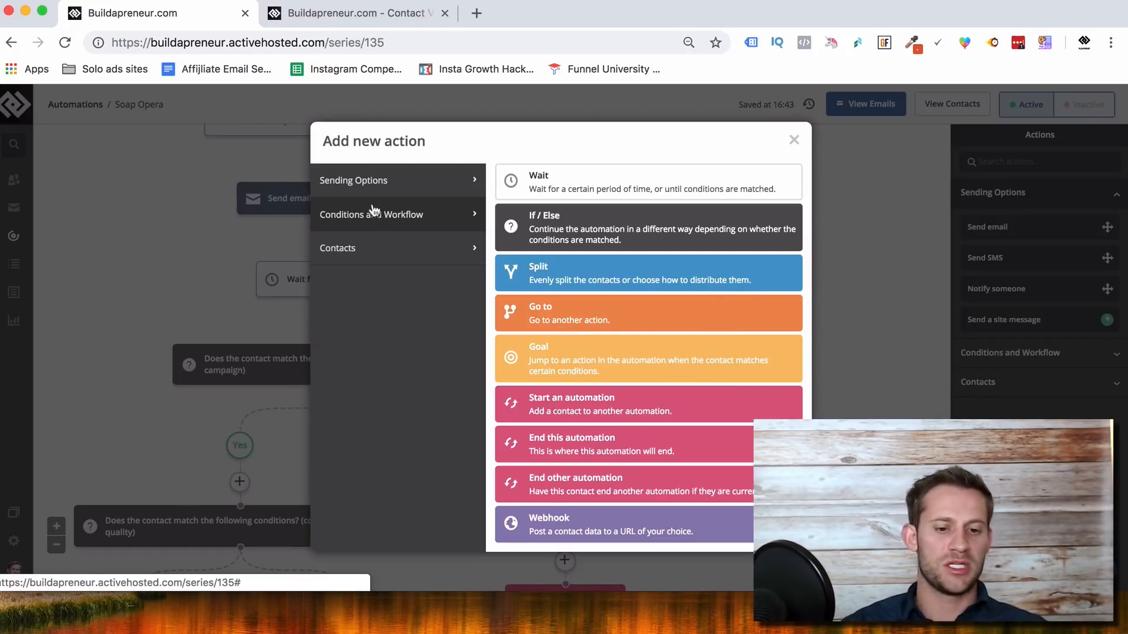
{"action": "left_click", "coordinate": [337, 248]}
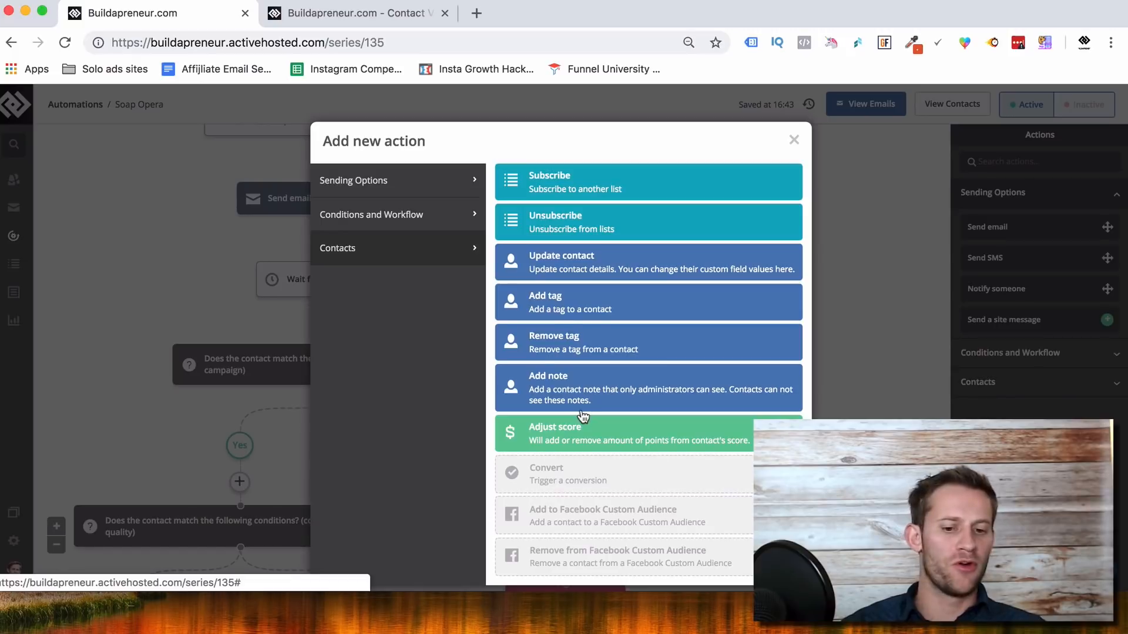
{"action": "mouse_move", "coordinate": [794, 140]}
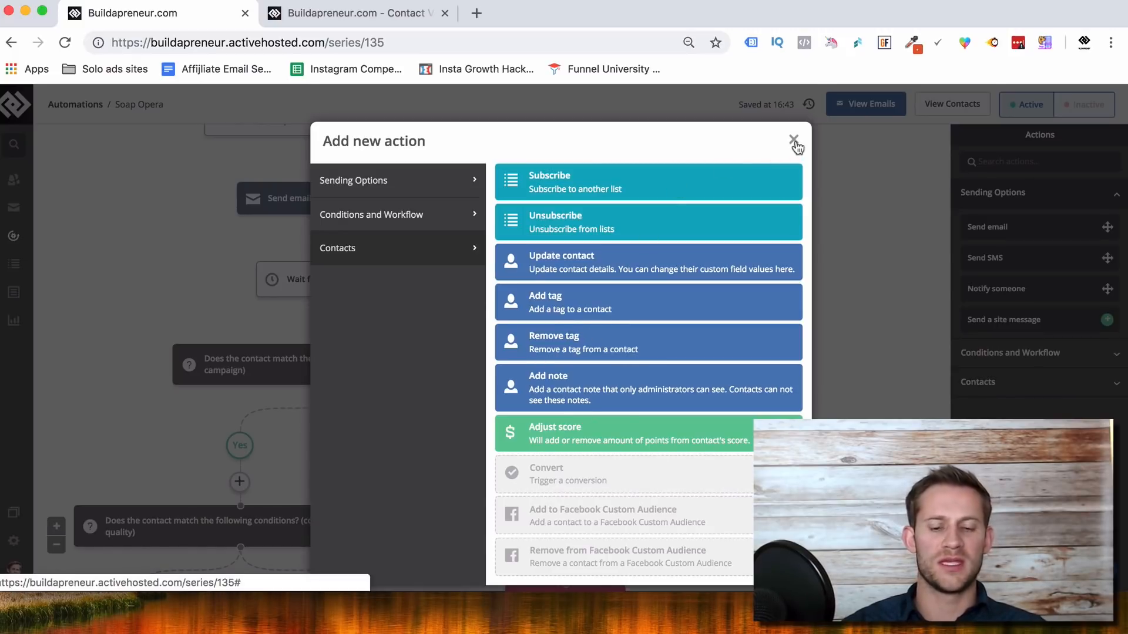
{"action": "left_click", "coordinate": [794, 140]}
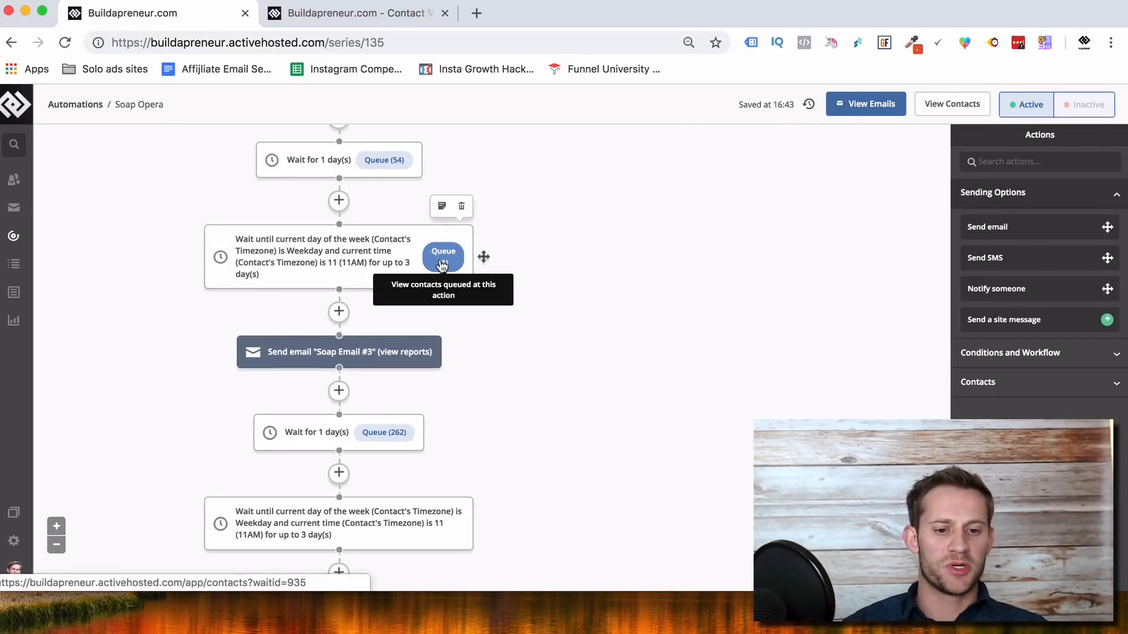
Step: Scroll through the Soap Opera workflow's triggers, wait steps and conditions
{"action": "scroll", "scroll_direction": "down", "scroll_amount": 3}
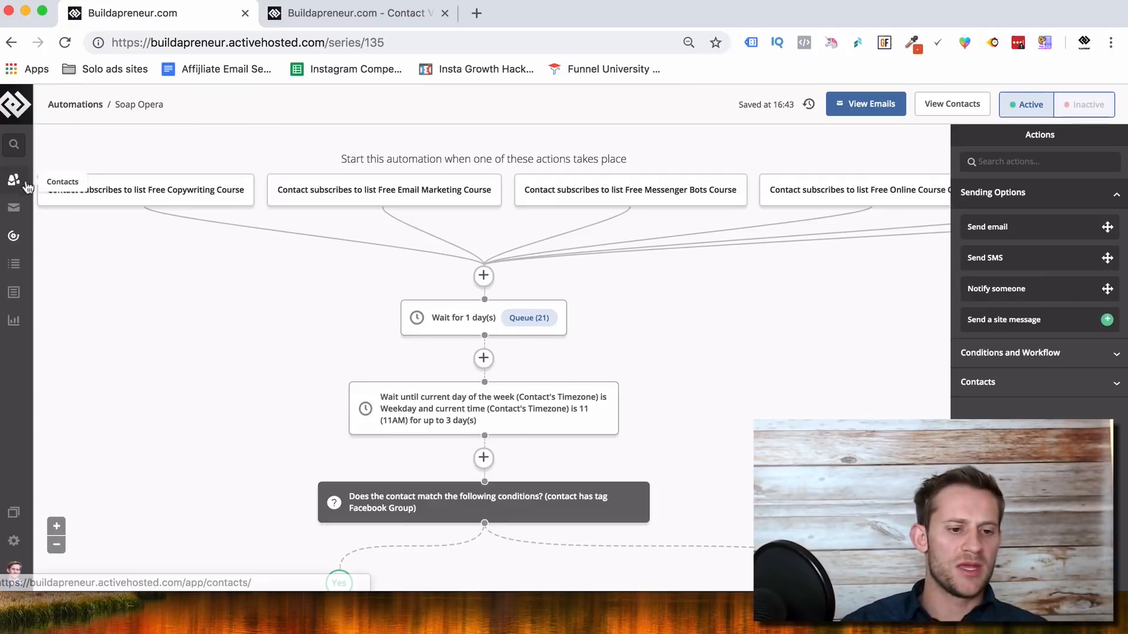
{"action": "mouse_move", "coordinate": [13, 261]}
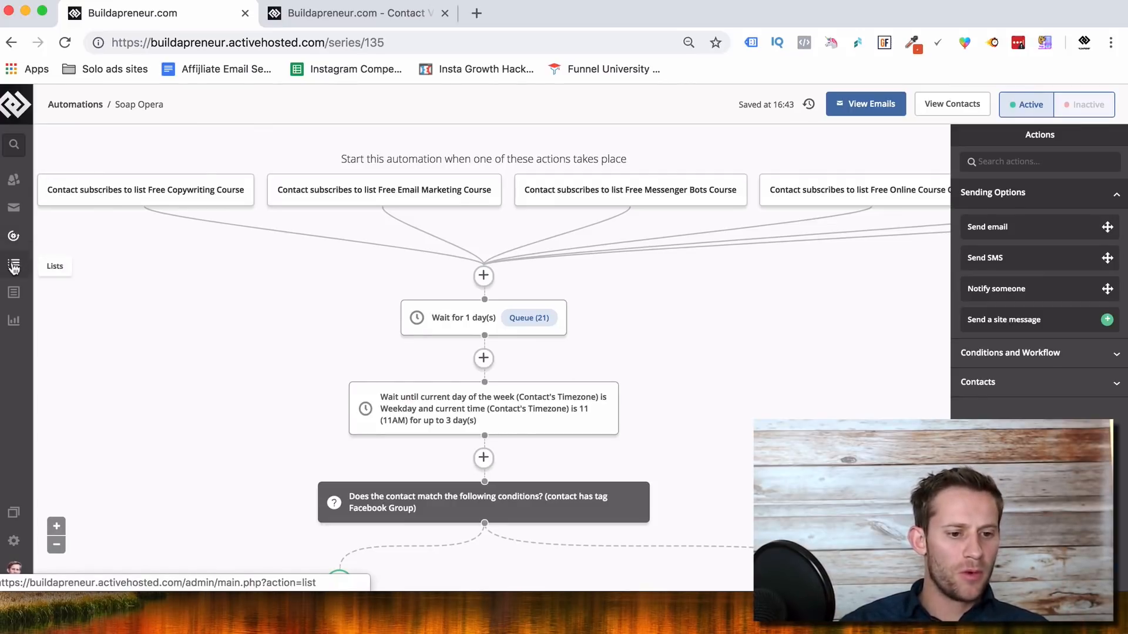
{"action": "mouse_move", "coordinate": [13, 207]}
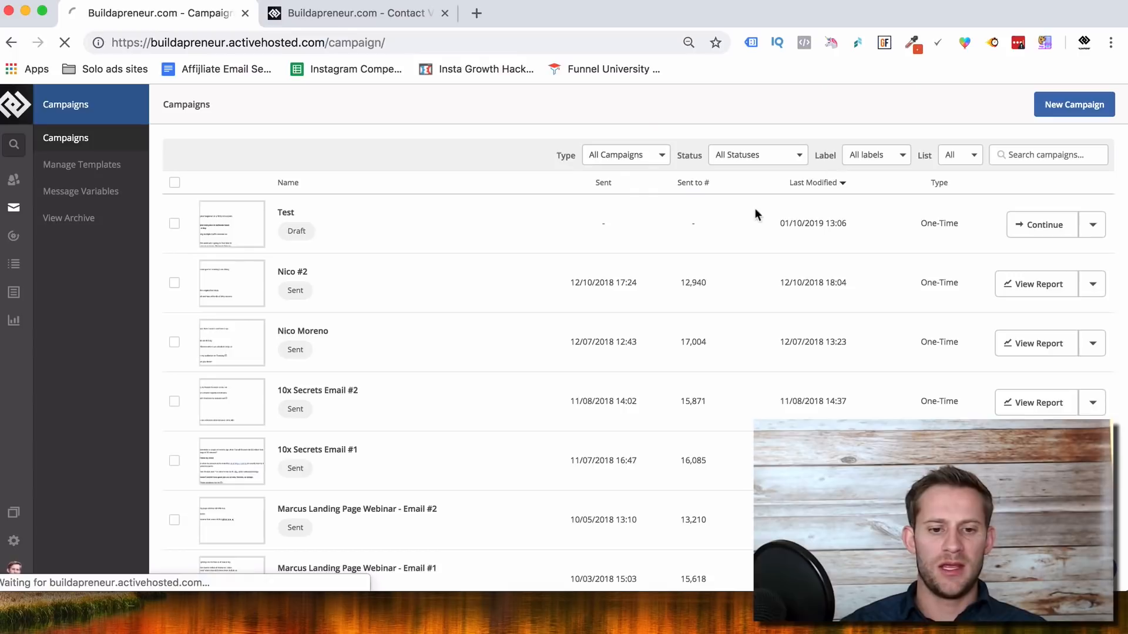
Step: Resume the Test draft and target it at the 10K Case Study Funnel list
{"action": "left_click", "coordinate": [1074, 104]}
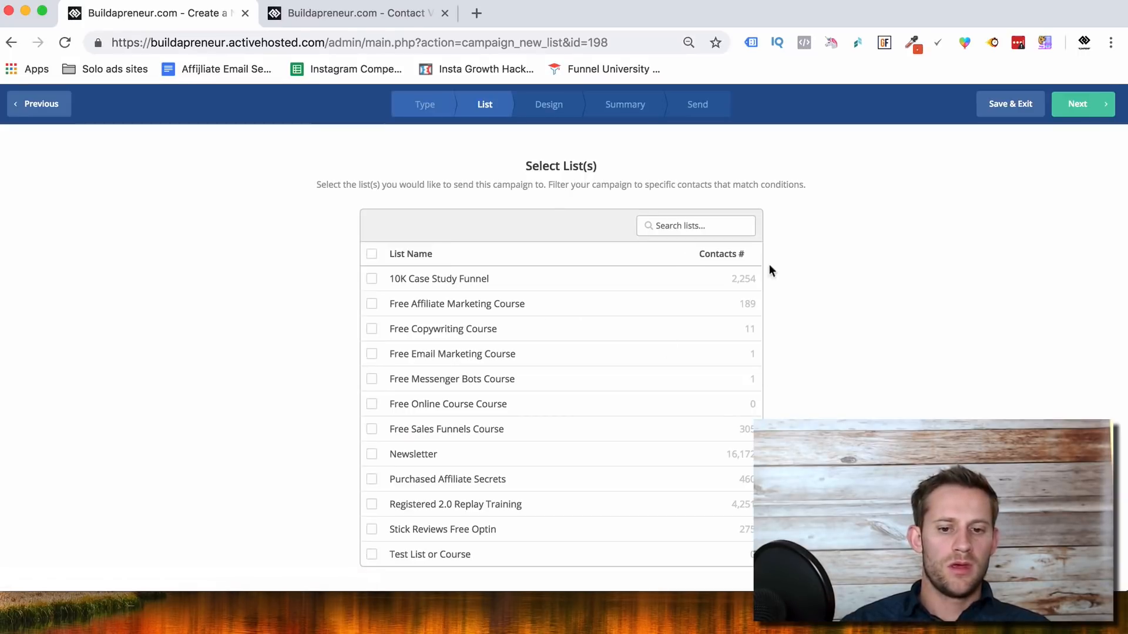
{"action": "left_click", "coordinate": [373, 278]}
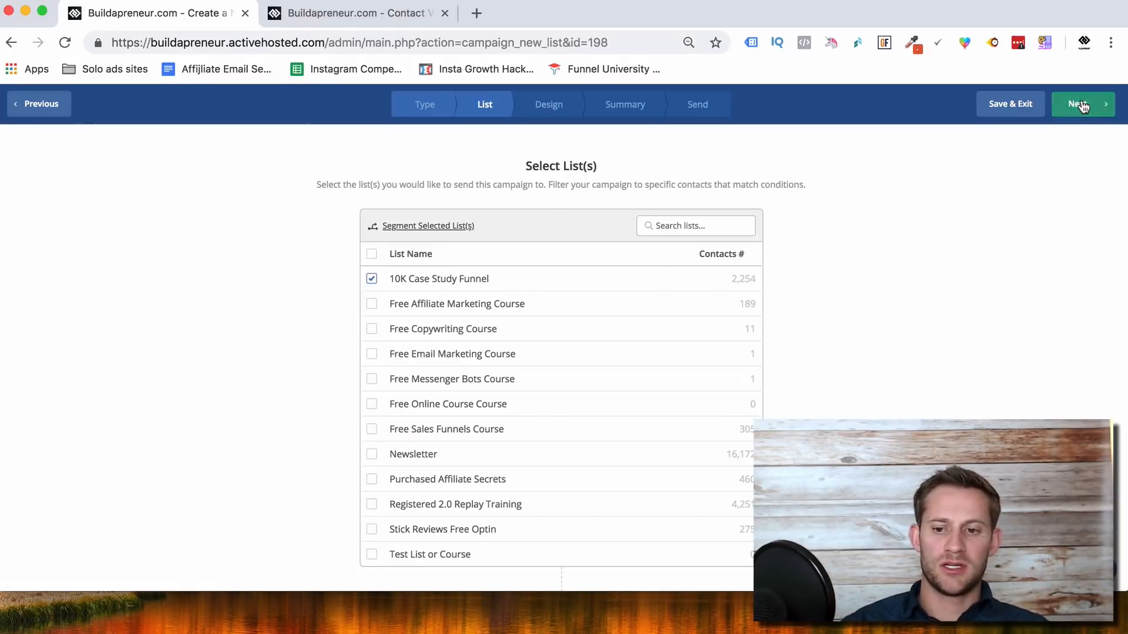
{"action": "left_click", "coordinate": [1082, 103]}
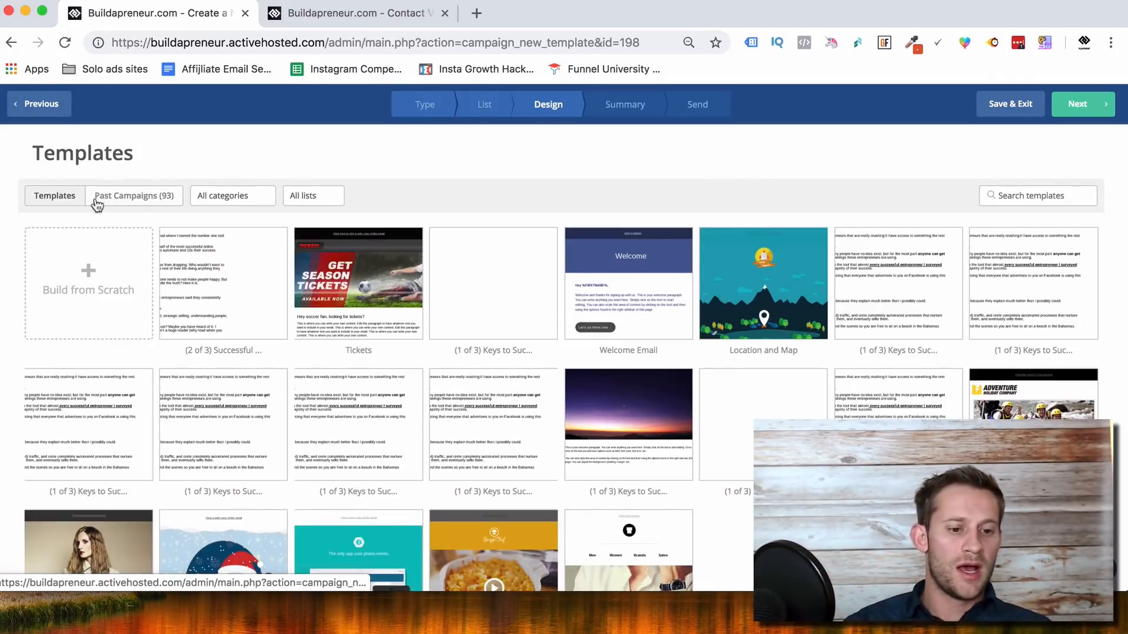
Step: Build the email from scratch and continue past sender details into the designer
{"action": "left_click", "coordinate": [88, 283]}
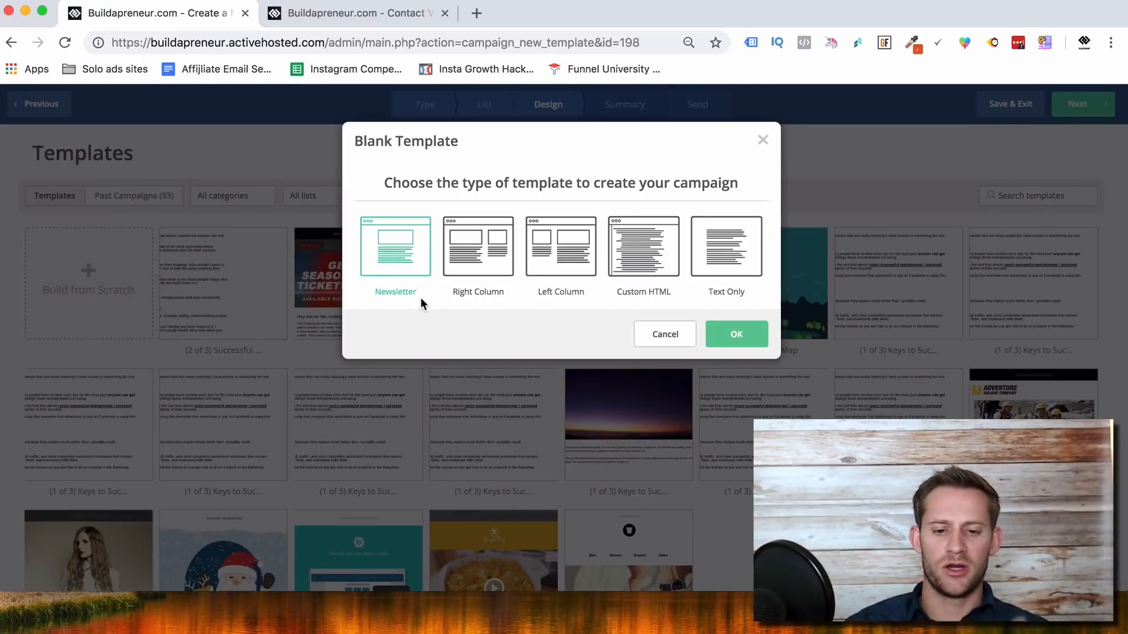
{"action": "left_click", "coordinate": [665, 333]}
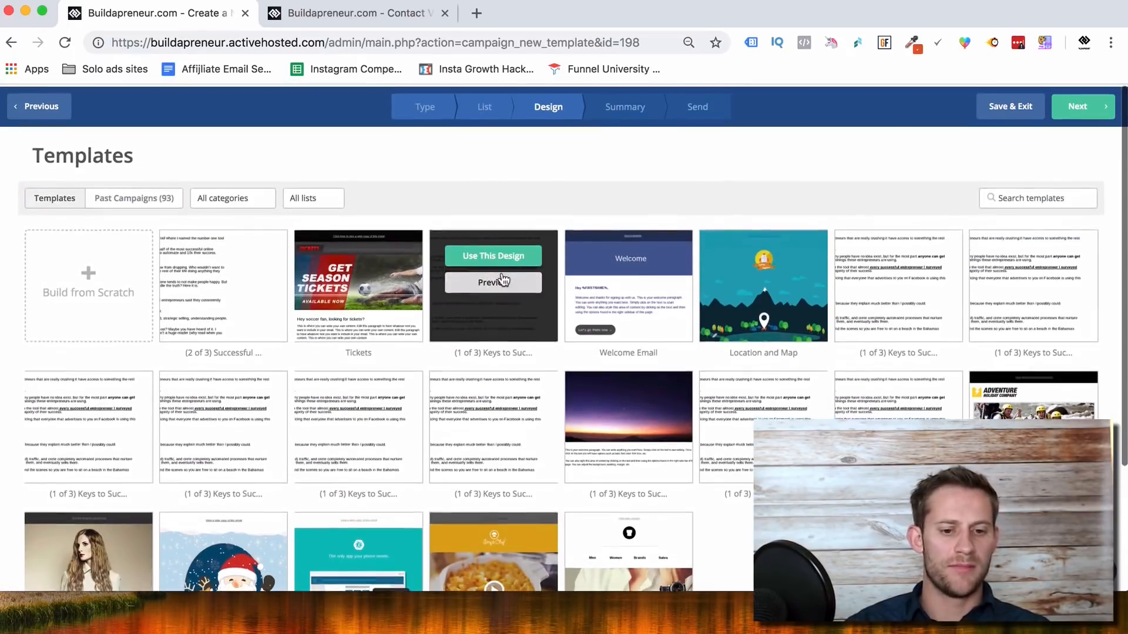
{"action": "left_click", "coordinate": [88, 293]}
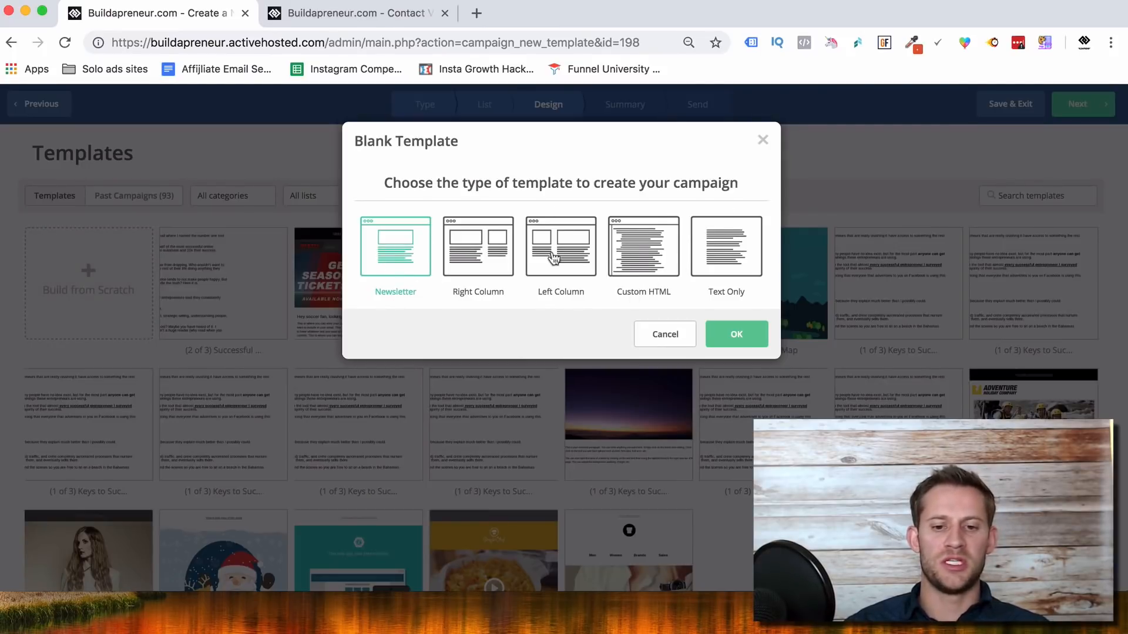
{"action": "mouse_move", "coordinate": [726, 302]}
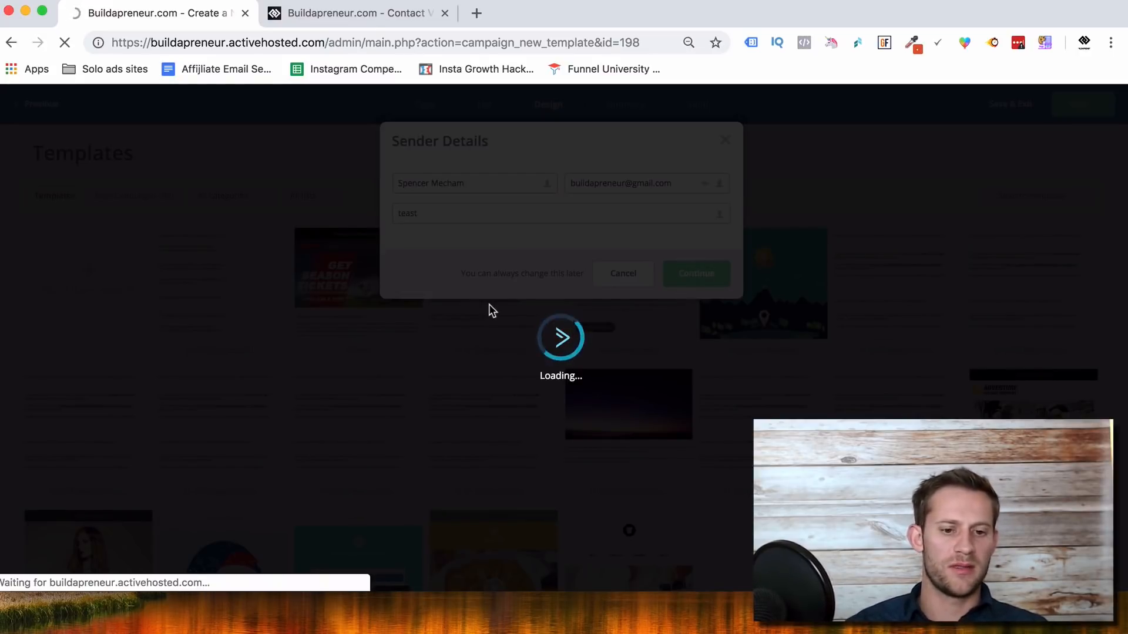
{"action": "left_click", "coordinate": [694, 274]}
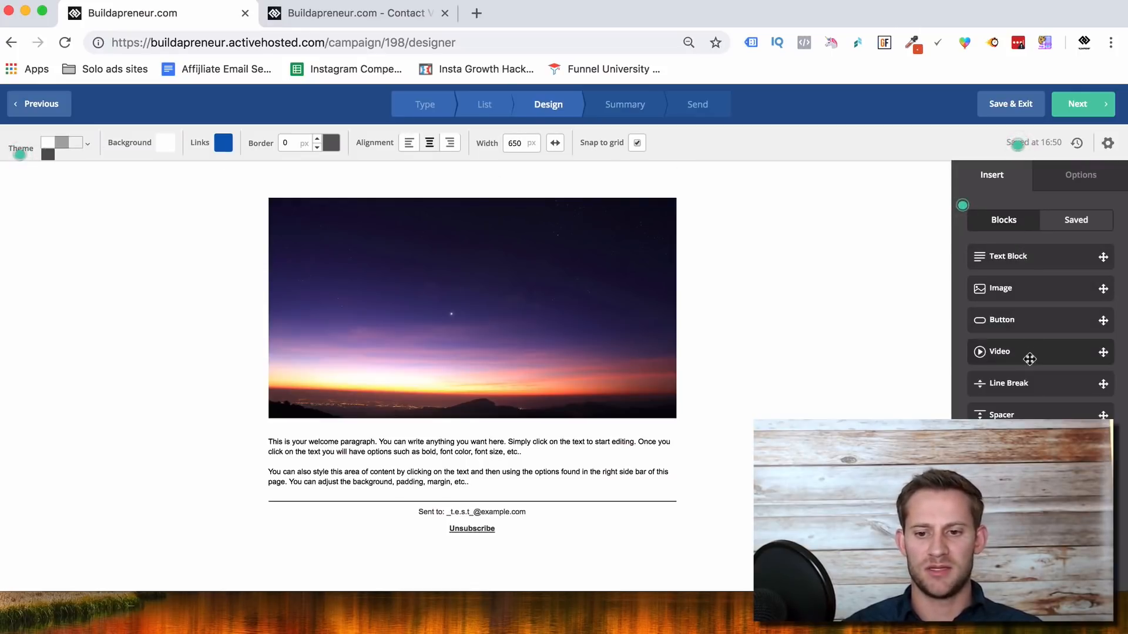
Step: Return the campaign to its list-selection step with 10K Case Study Funnel ticked
{"action": "left_click", "coordinate": [471, 460]}
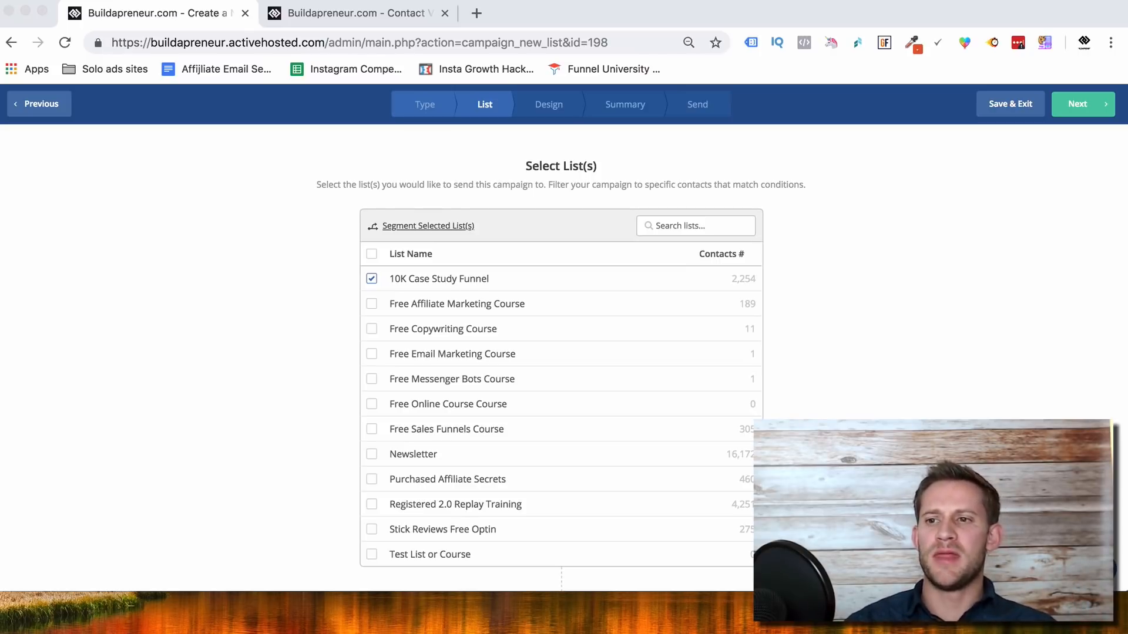
Step: Step back to the campaign's Type step and exit to the Campaigns list
{"action": "left_click", "coordinate": [40, 103]}
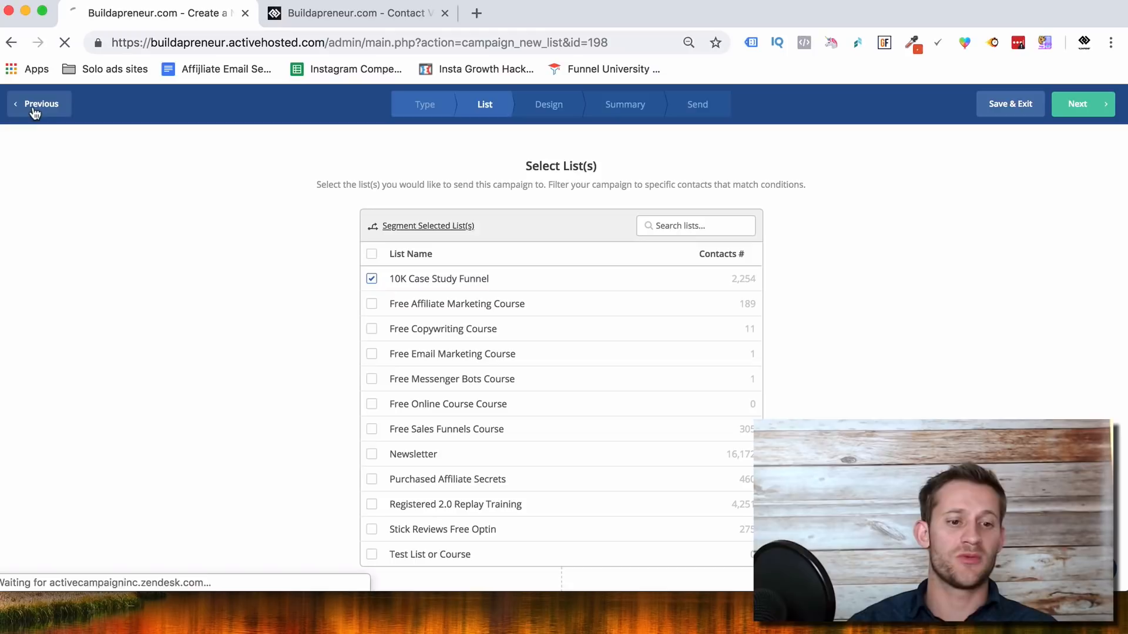
{"action": "left_click", "coordinate": [40, 104]}
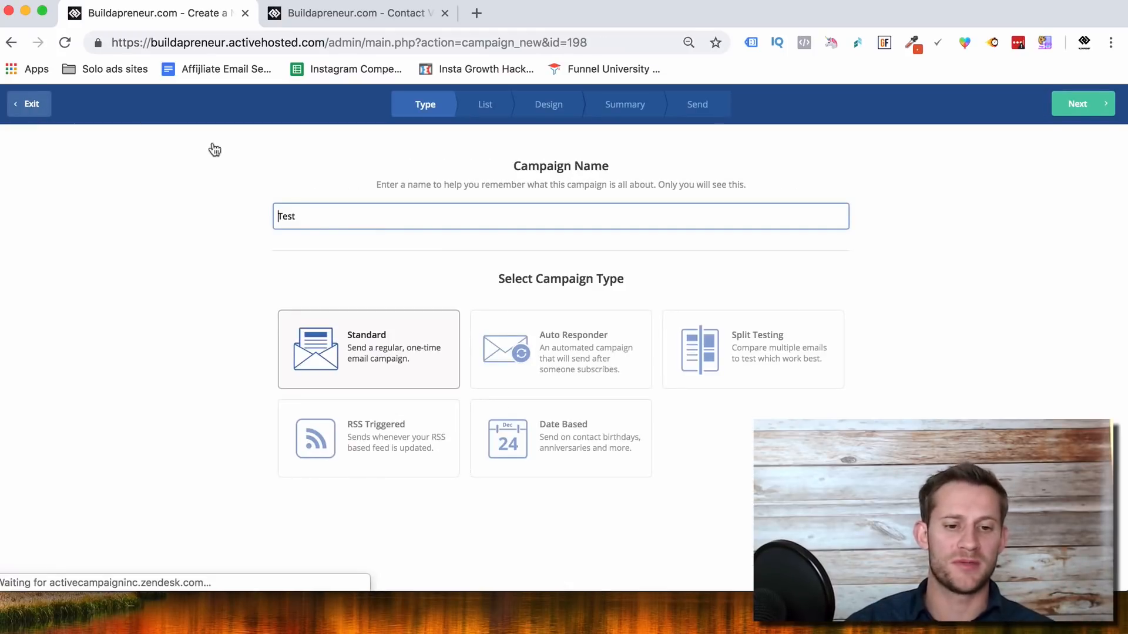
{"action": "left_click", "coordinate": [31, 103]}
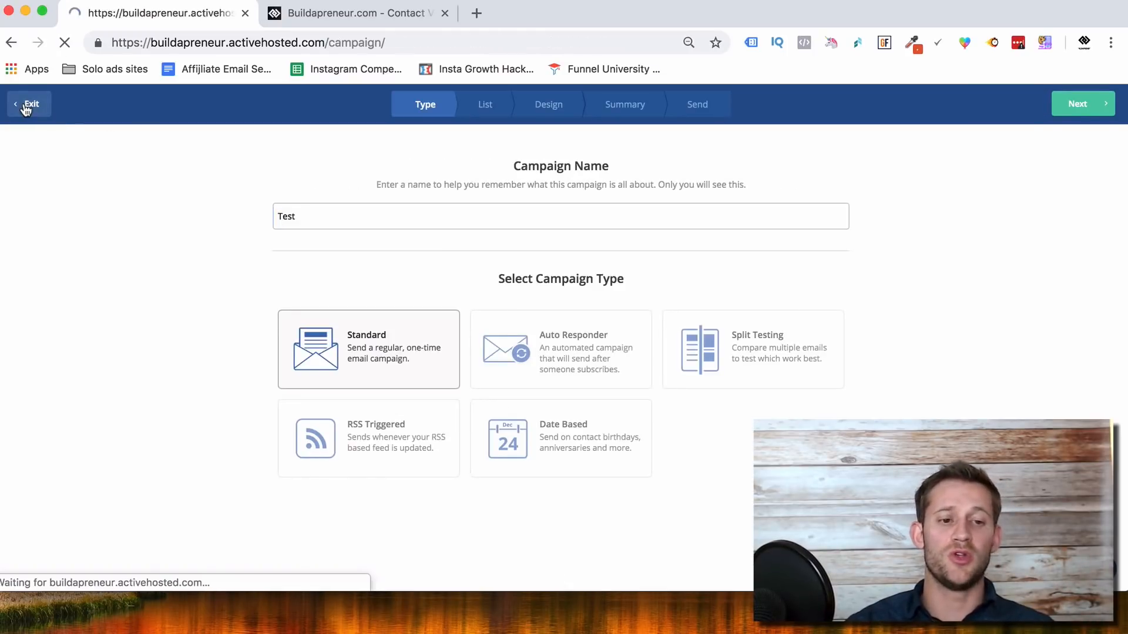
{"action": "left_click", "coordinate": [31, 103]}
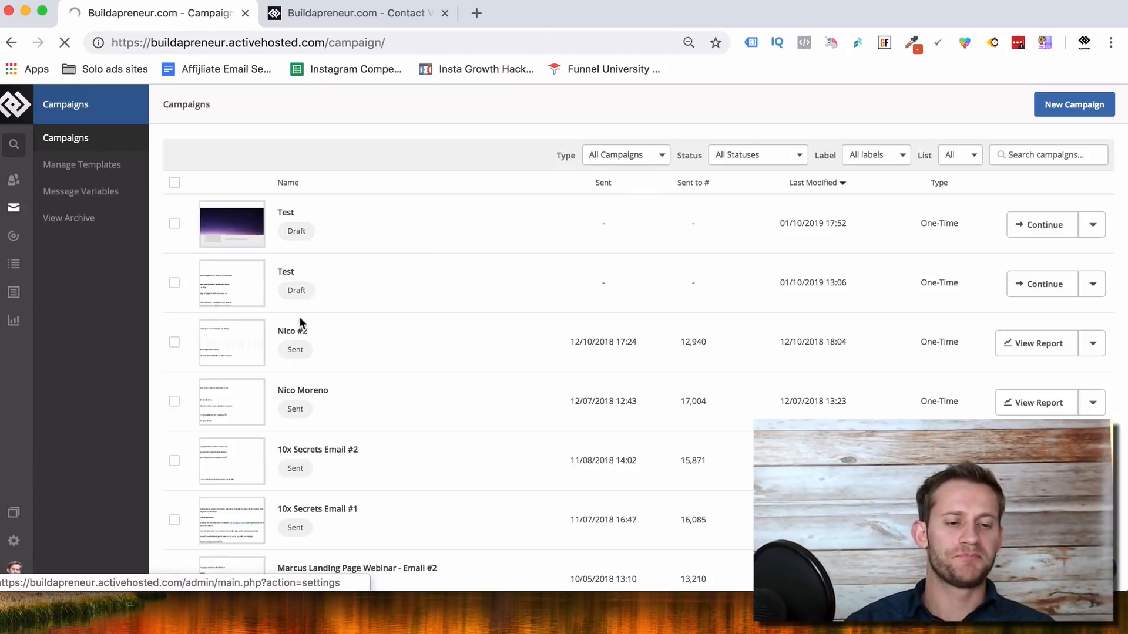
Step: Show the Site Tracking settings for buildapreneur.com and go.buildapreneur.com
{"action": "left_click", "coordinate": [13, 540]}
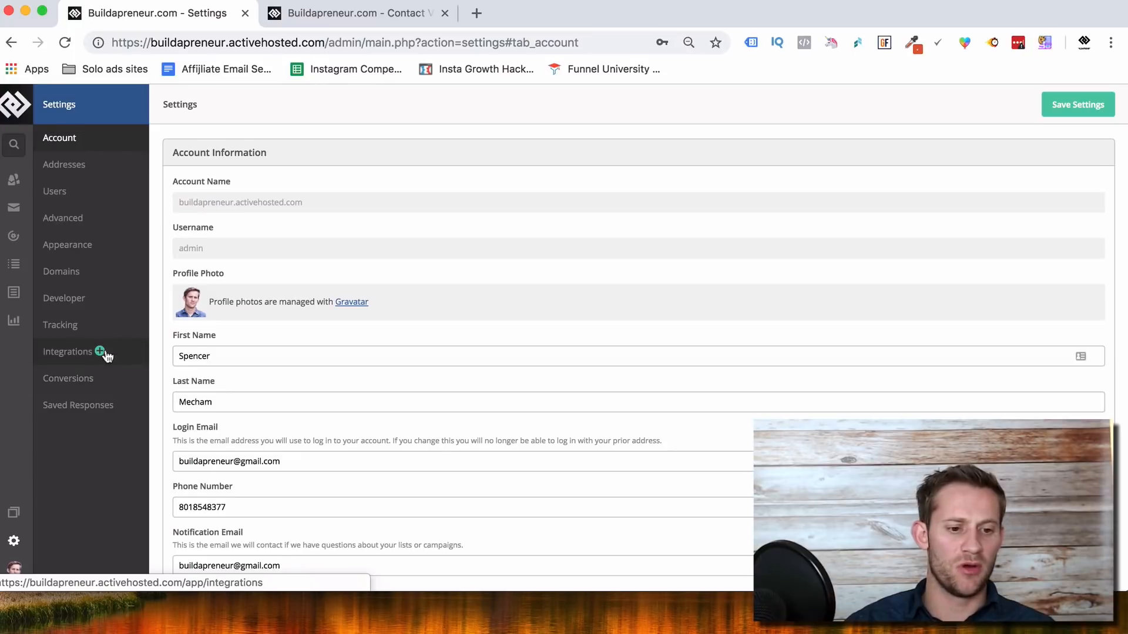
{"action": "left_click", "coordinate": [60, 324]}
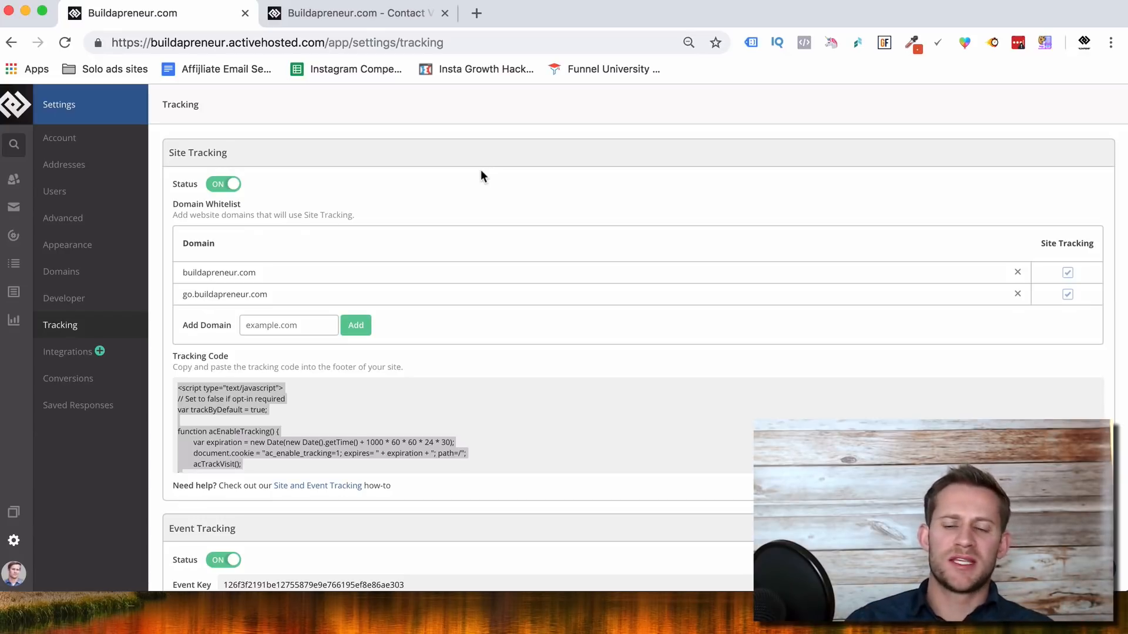
{"action": "mouse_move", "coordinate": [14, 209]}
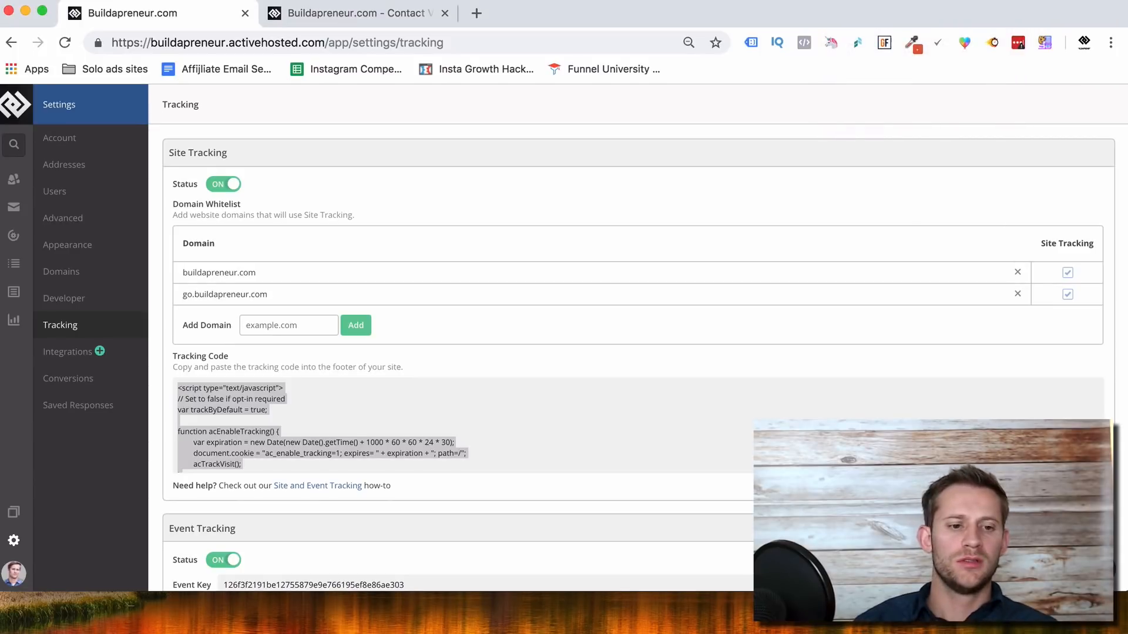
Step: Review a contact's profile: tags, lists, emails received and recent activity
{"action": "left_click", "coordinate": [14, 178]}
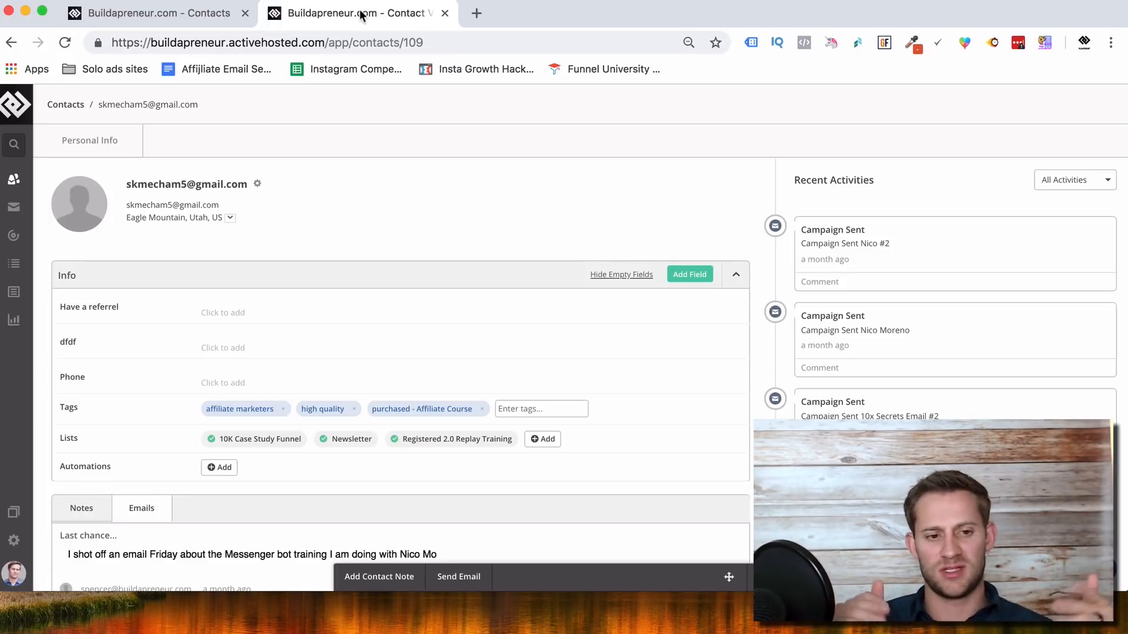
{"action": "mouse_move", "coordinate": [738, 324]}
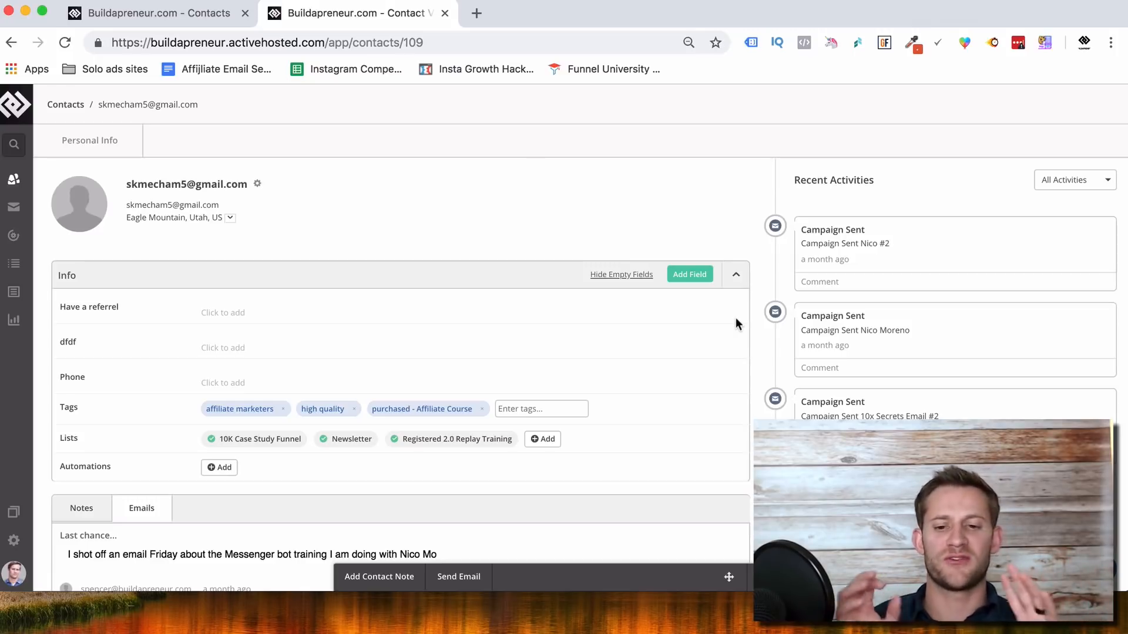
{"action": "scroll", "scroll_direction": "down", "scroll_amount": 3}
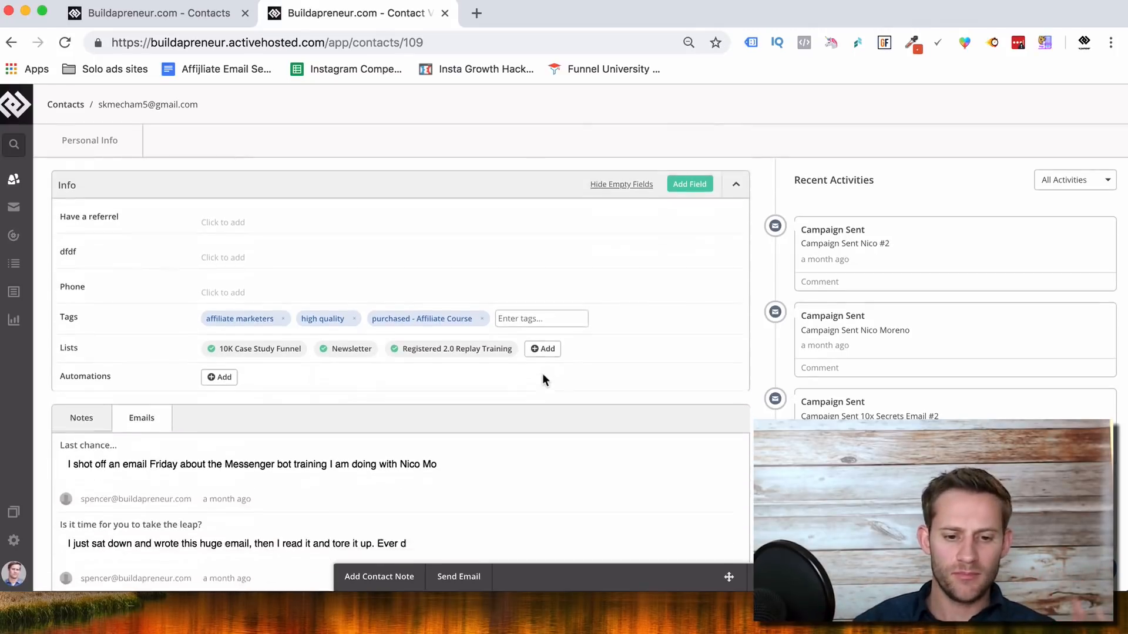
{"action": "scroll", "scroll_direction": "down", "scroll_amount": 3}
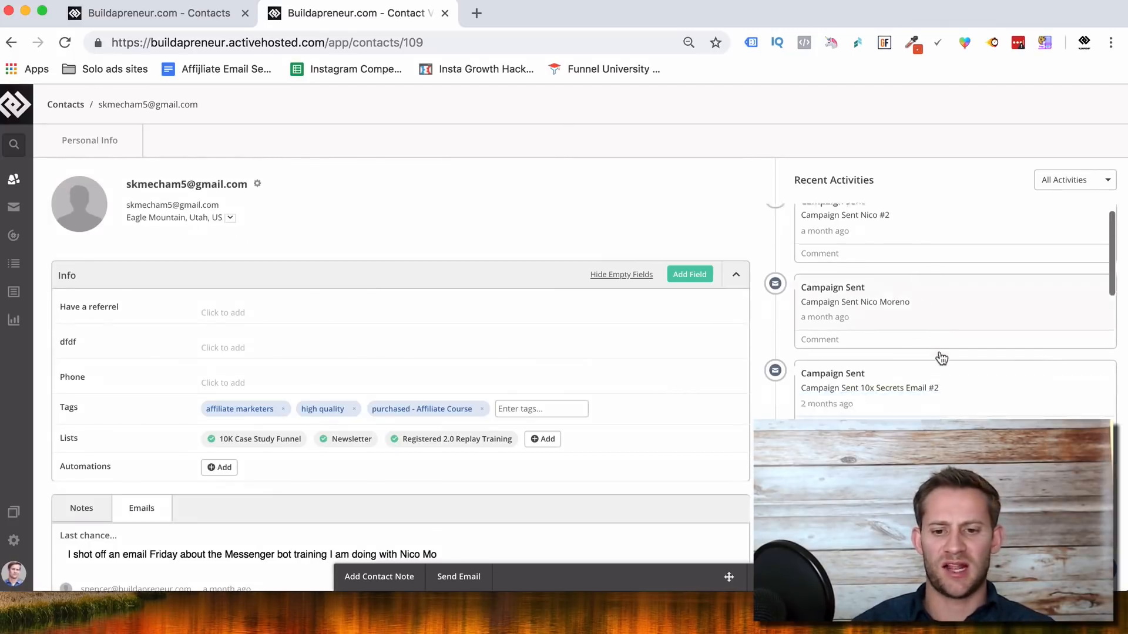
{"action": "scroll", "scroll_direction": "down", "scroll_amount": 3}
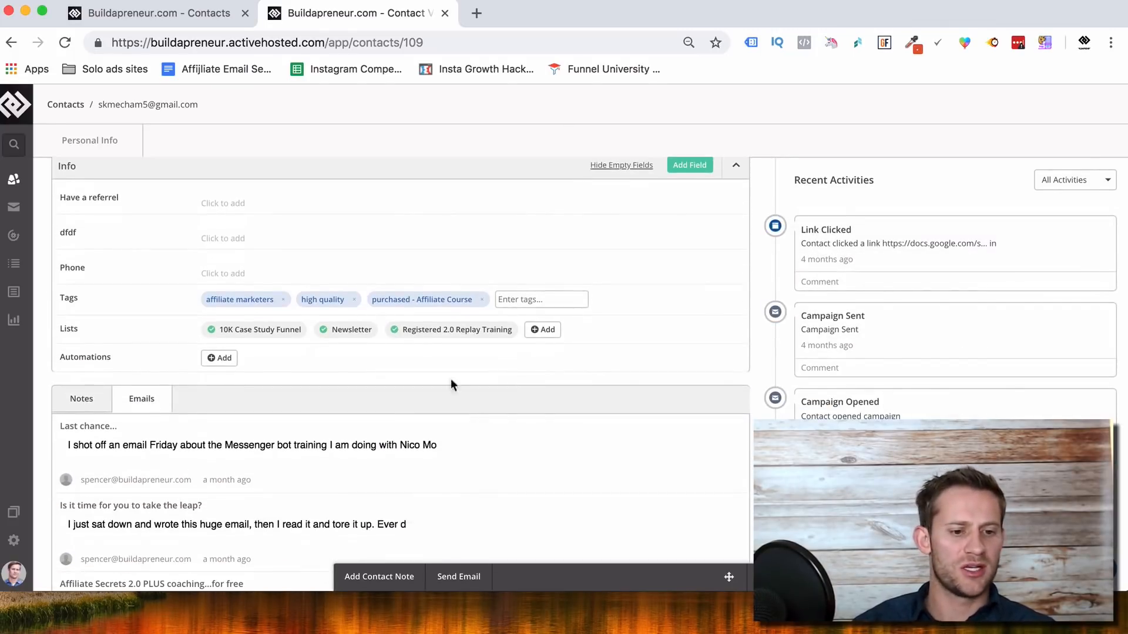
{"action": "scroll", "scroll_direction": "down", "scroll_amount": 3}
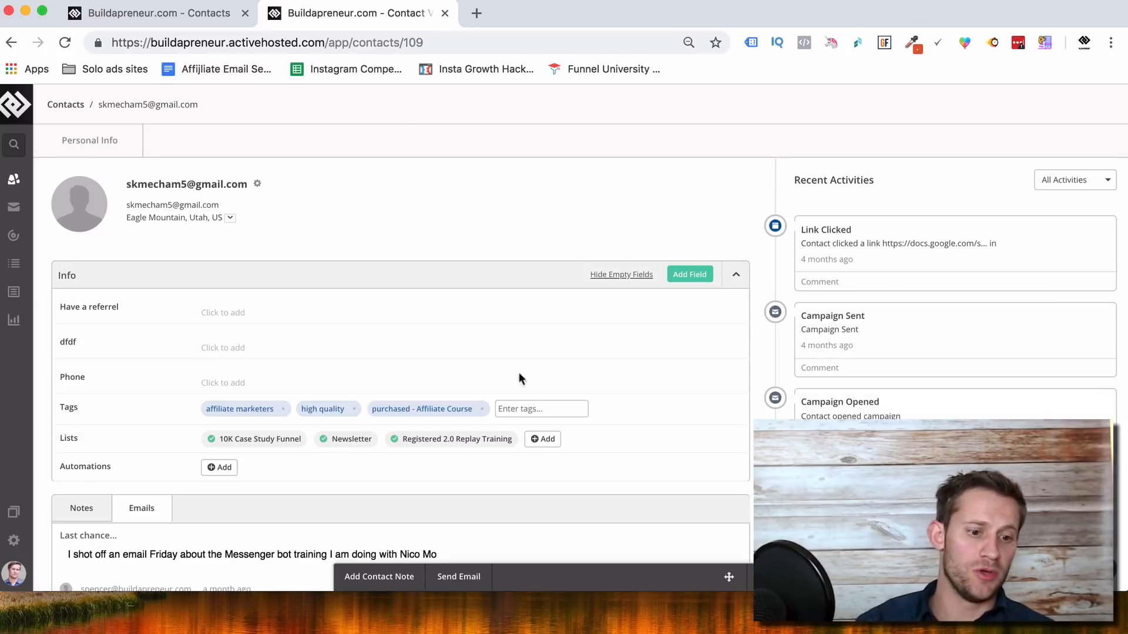
Step: Browse the Campaign Reports list, then switch to Automation Reports
{"action": "left_click", "coordinate": [12, 319]}
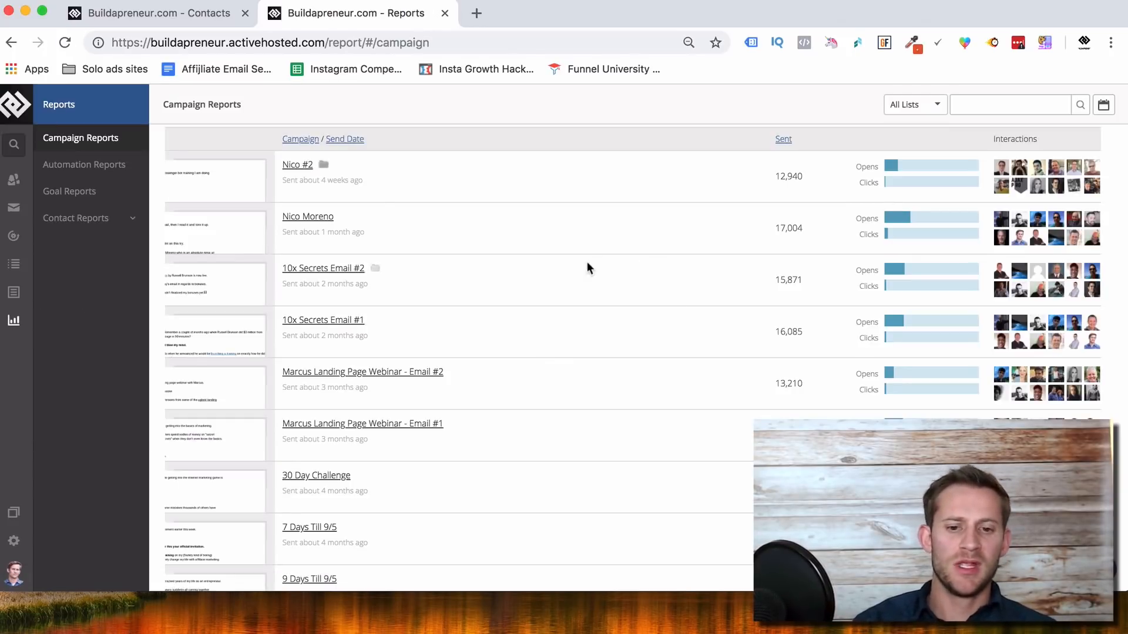
{"action": "scroll", "scroll_direction": "down", "scroll_amount": 3}
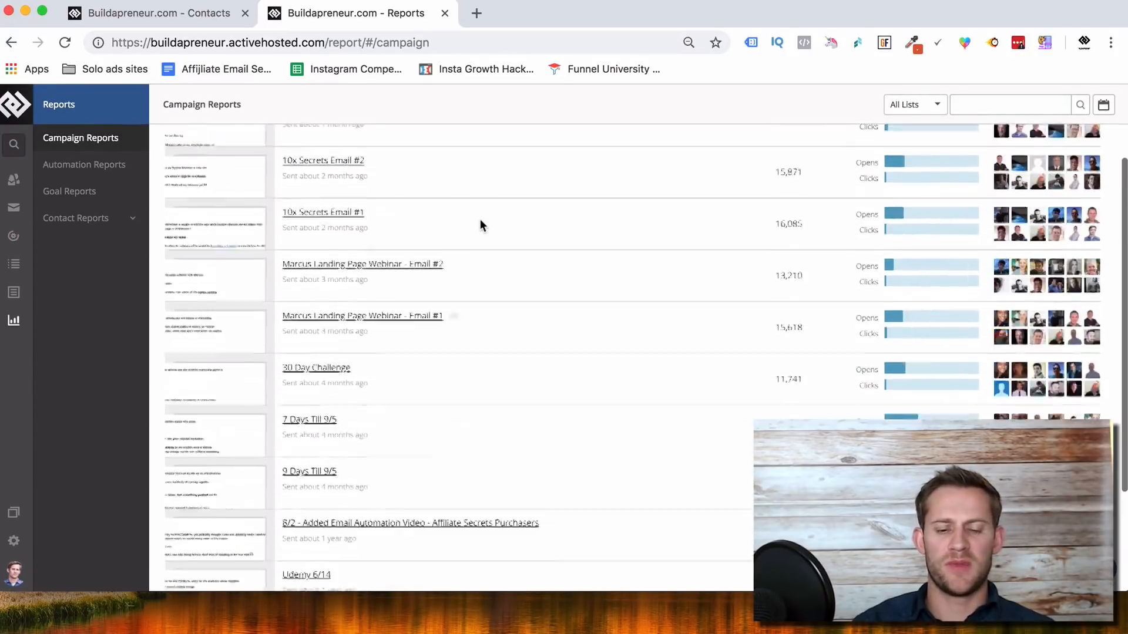
{"action": "scroll", "scroll_direction": "down", "scroll_amount": 3}
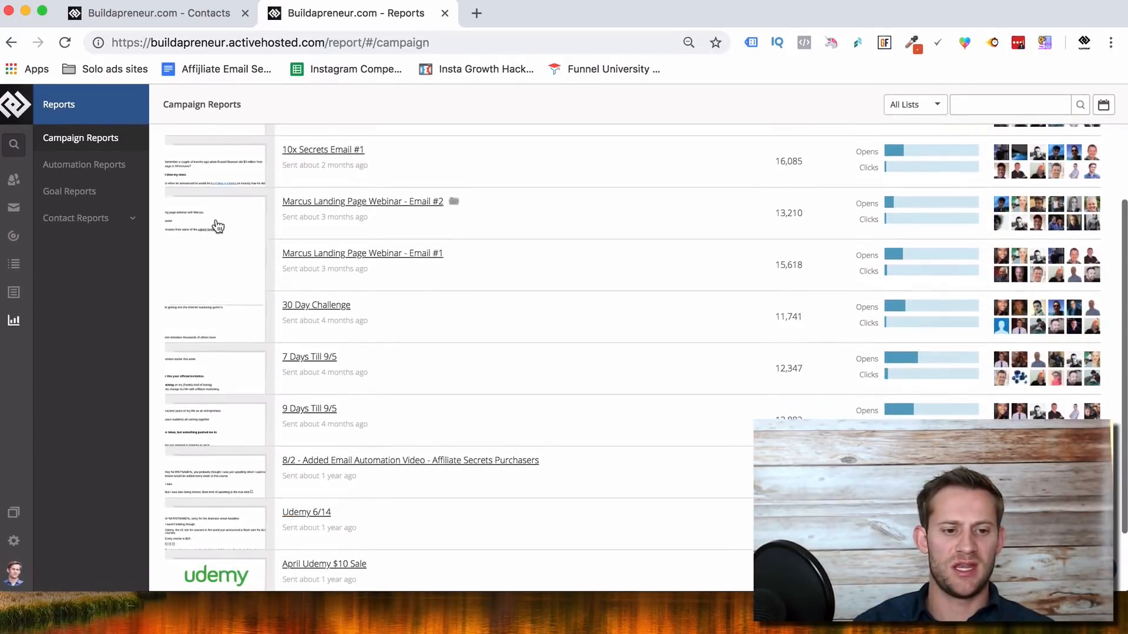
{"action": "left_click", "coordinate": [83, 164]}
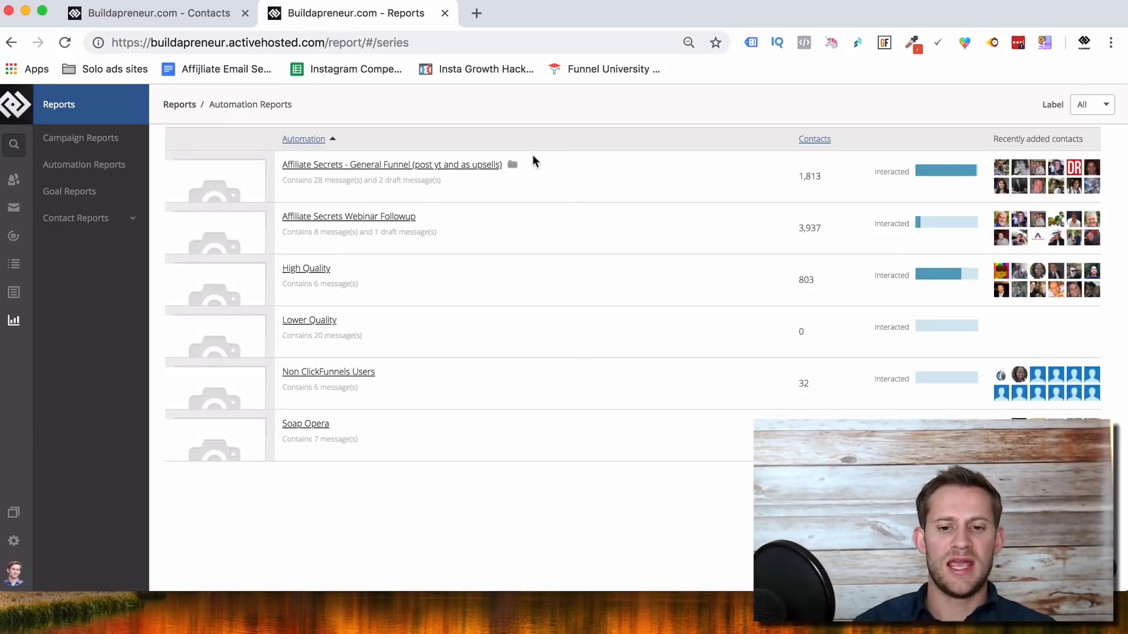
{"action": "mouse_move", "coordinate": [342, 221]}
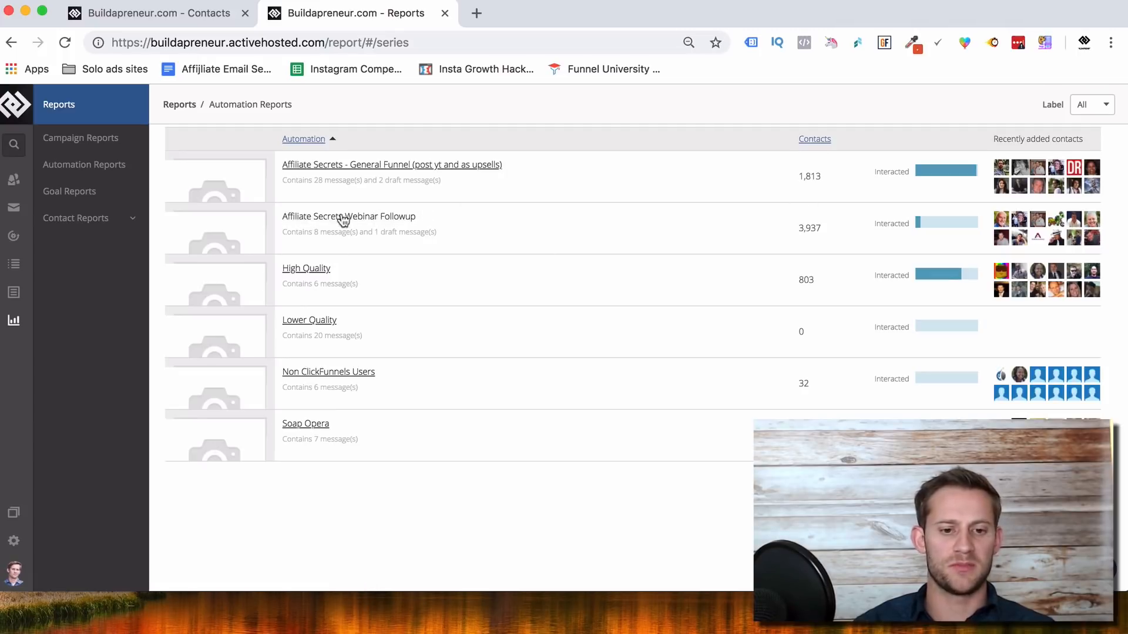
Step: Review the Affiliate Secrets Webinar Followup report down to the Email #1 - Recap of Webinar open trend
{"action": "left_click", "coordinate": [349, 216]}
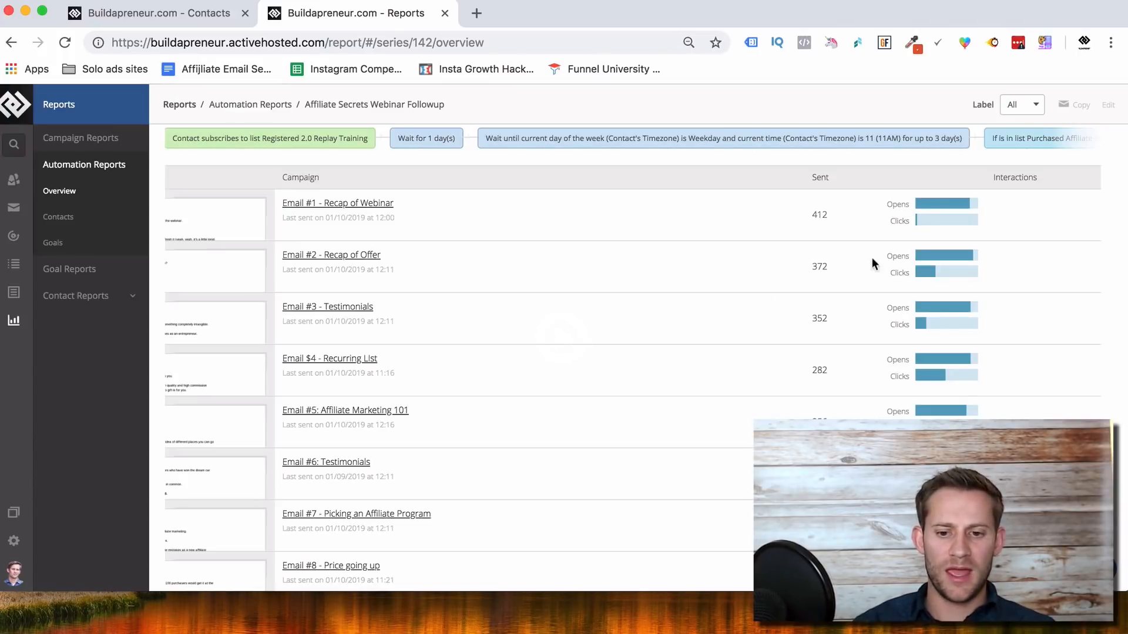
{"action": "mouse_move", "coordinate": [965, 226]}
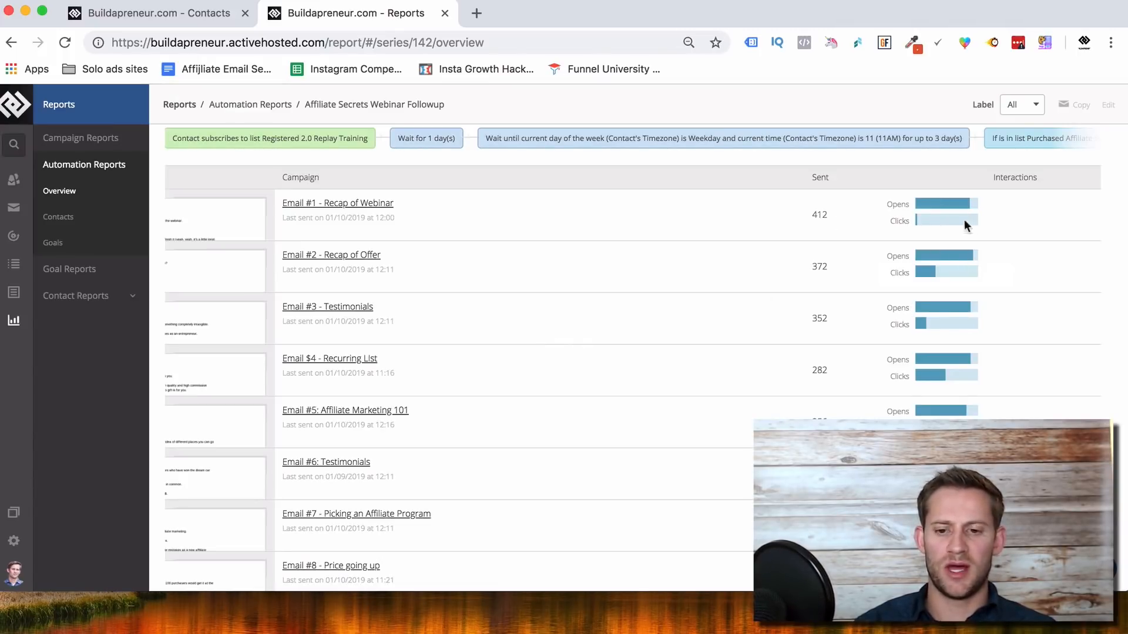
{"action": "mouse_move", "coordinate": [950, 360]}
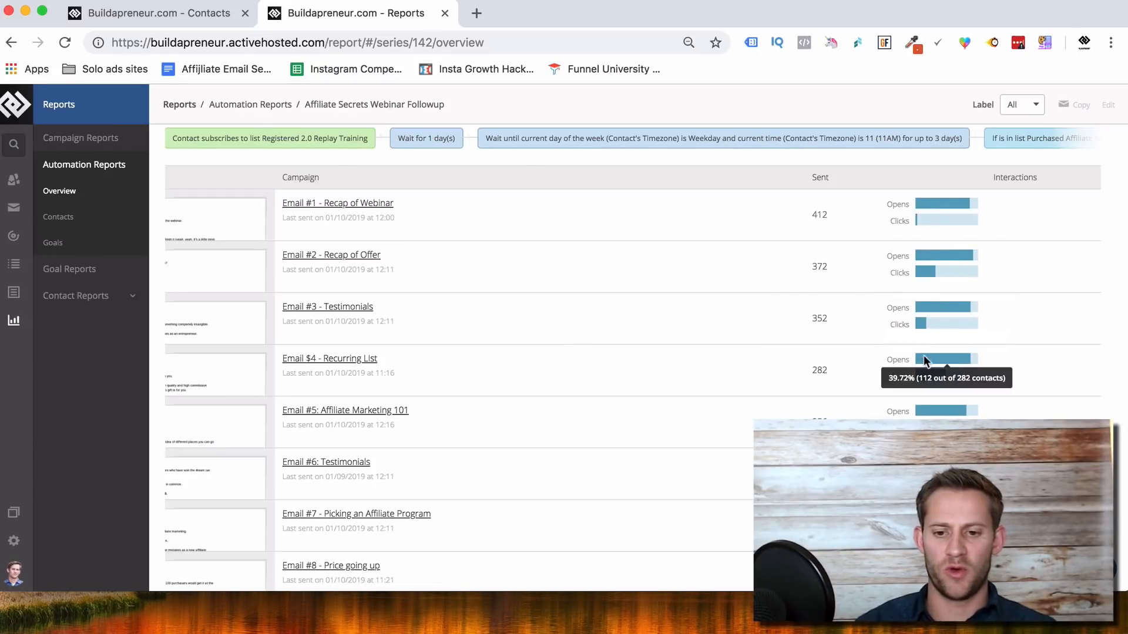
{"action": "scroll", "scroll_direction": "down", "scroll_amount": 3}
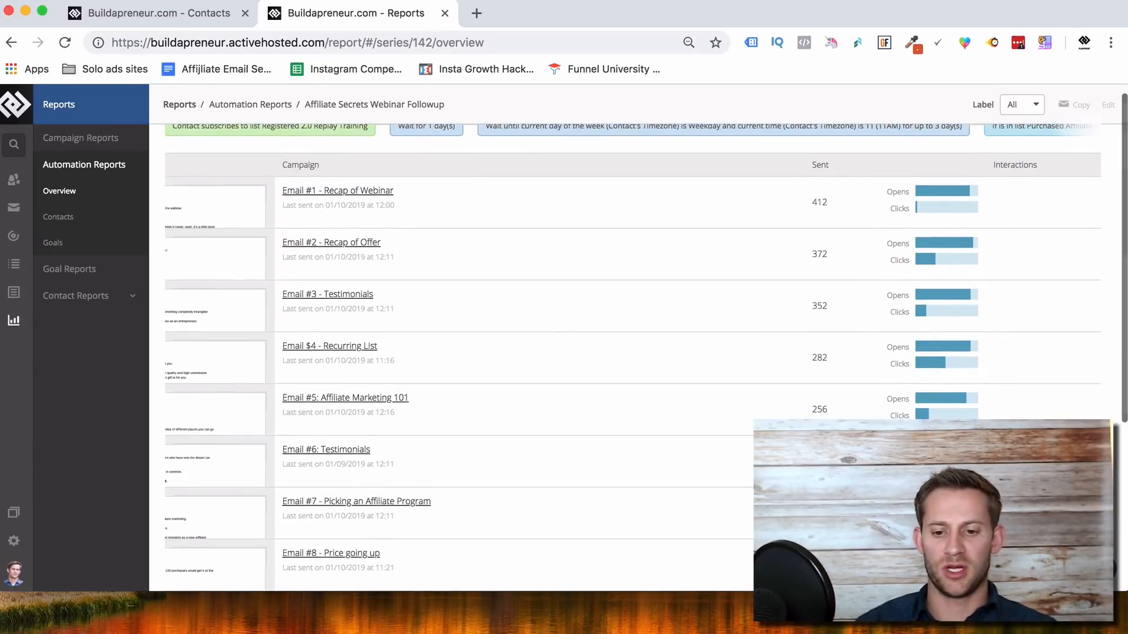
{"action": "scroll", "scroll_direction": "down", "scroll_amount": 3}
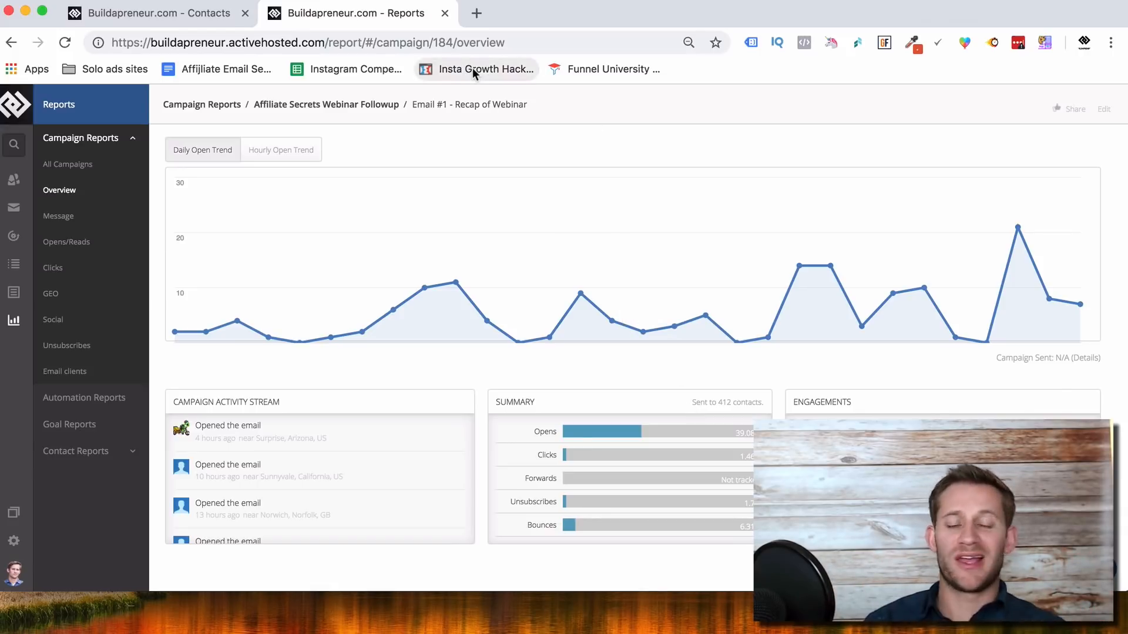
{"action": "mouse_move", "coordinate": [477, 70]}
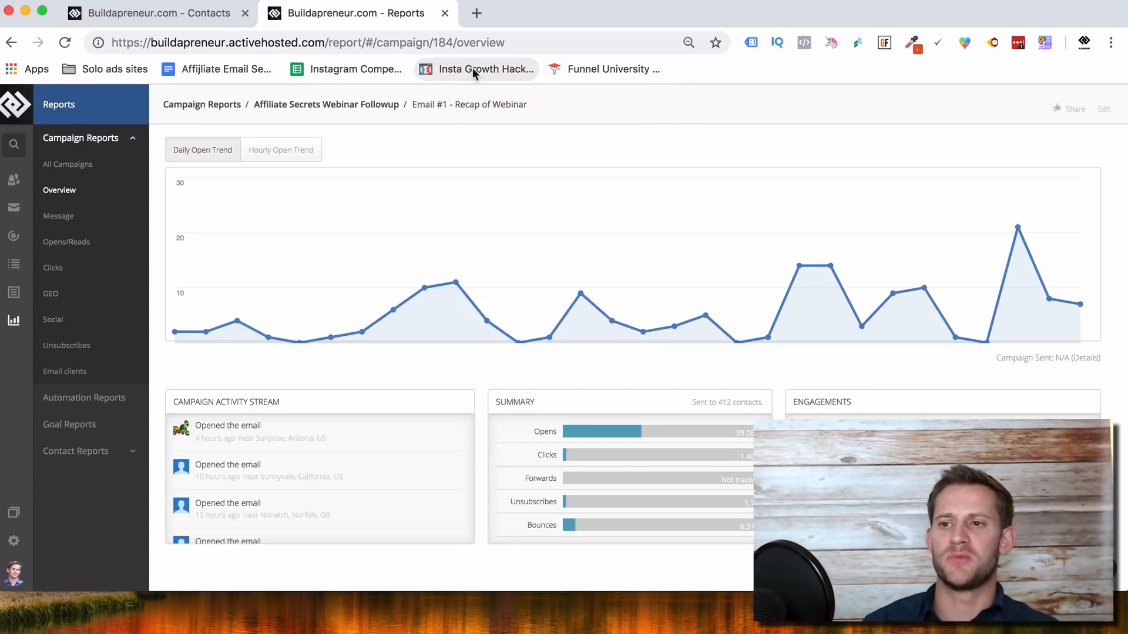
{"action": "mouse_move", "coordinate": [14, 513]}
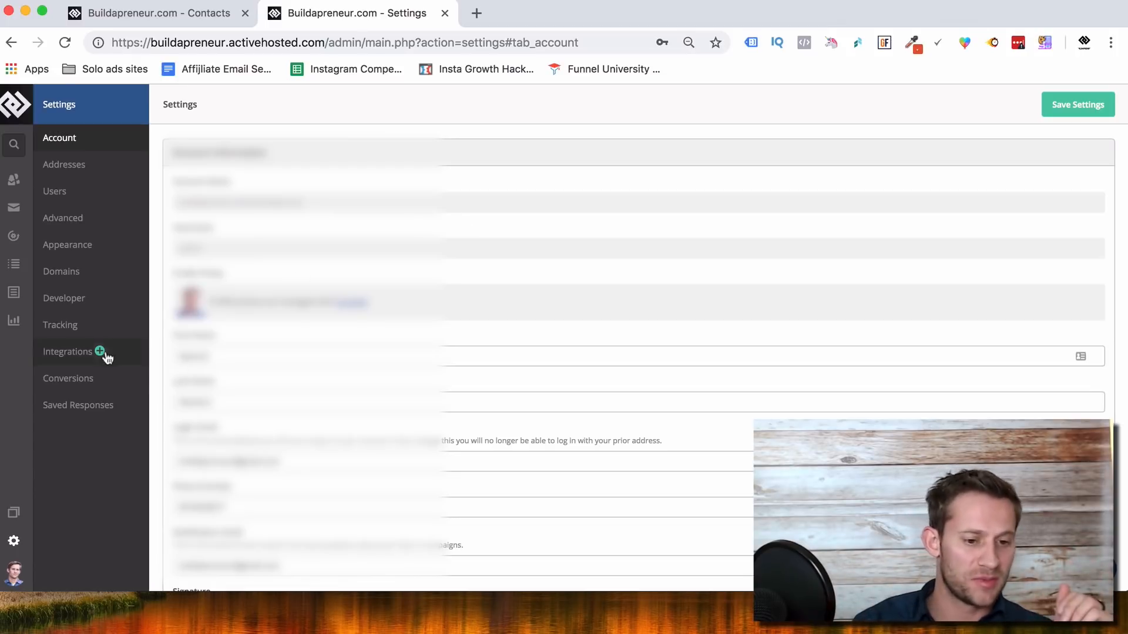
Step: View the Integrations settings offering WooCommerce, BigCommerce and Shopify behind a plan upgrade
{"action": "left_click", "coordinate": [68, 351]}
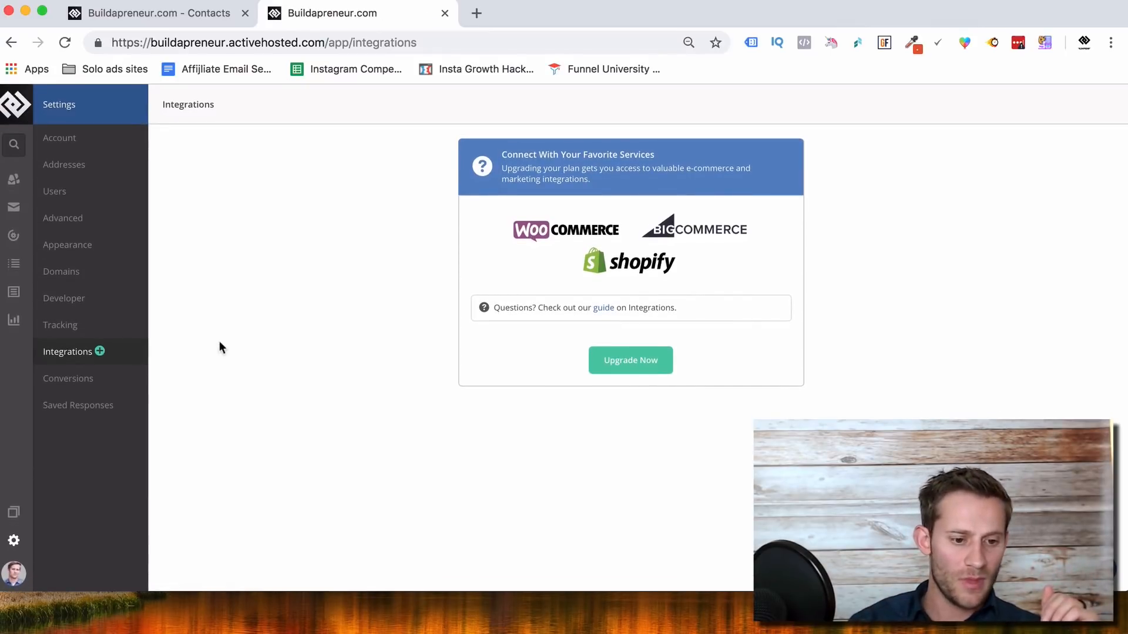
{"action": "mouse_move", "coordinate": [68, 345]}
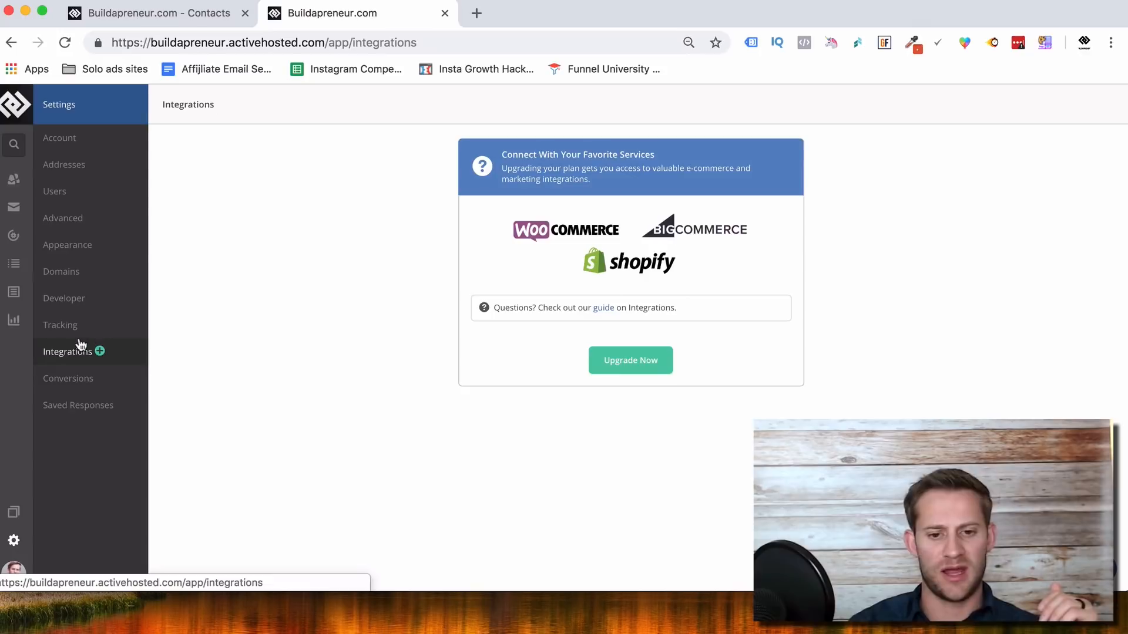
{"action": "left_click", "coordinate": [60, 325]}
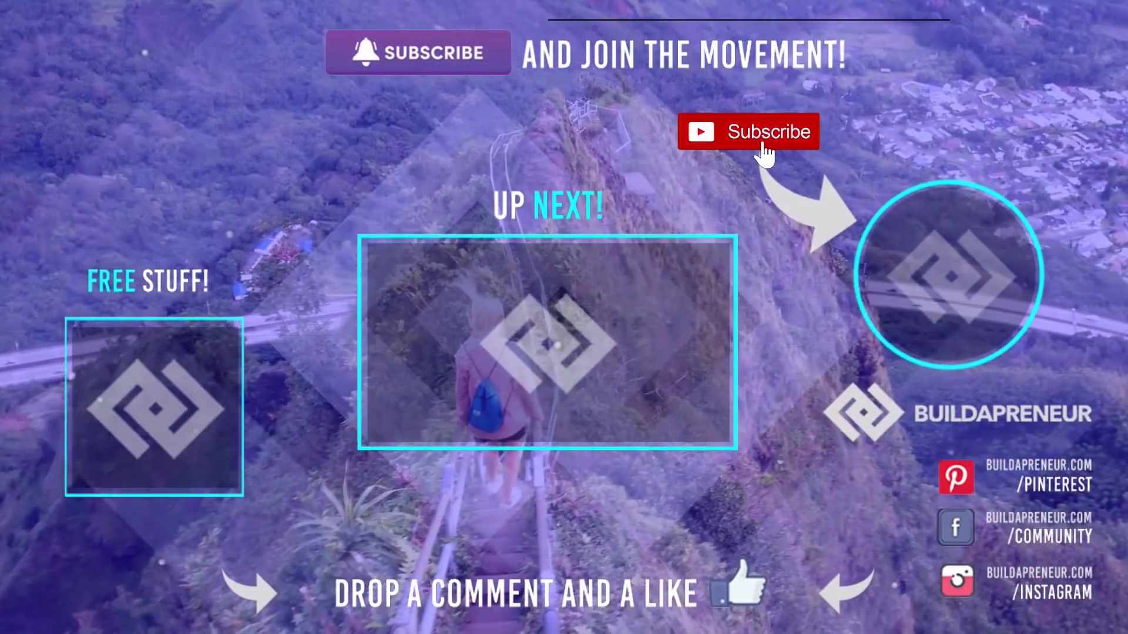
Step: Subscribe to the Buildapreneur channel from the YouTube end screen
{"action": "left_click", "coordinate": [749, 131]}
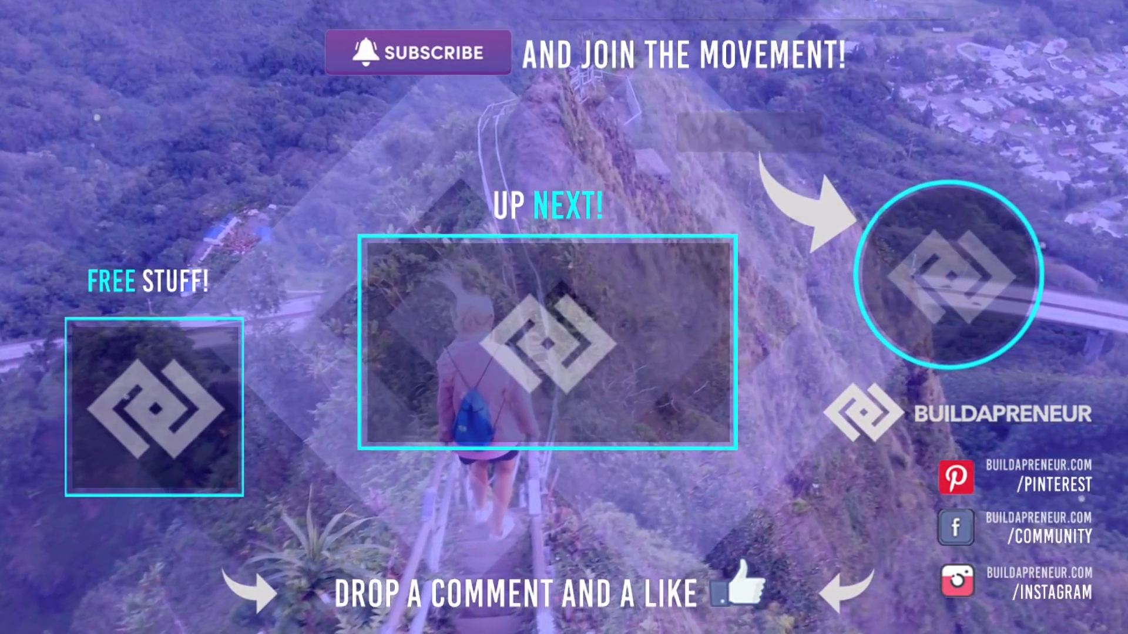
{"action": "left_click", "coordinate": [417, 51]}
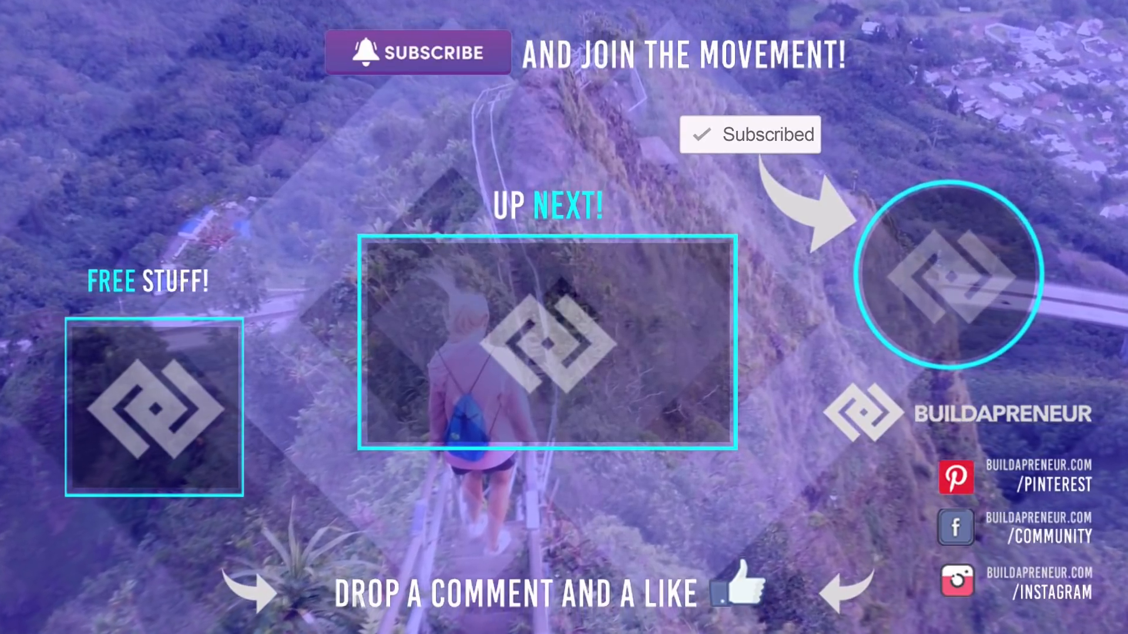